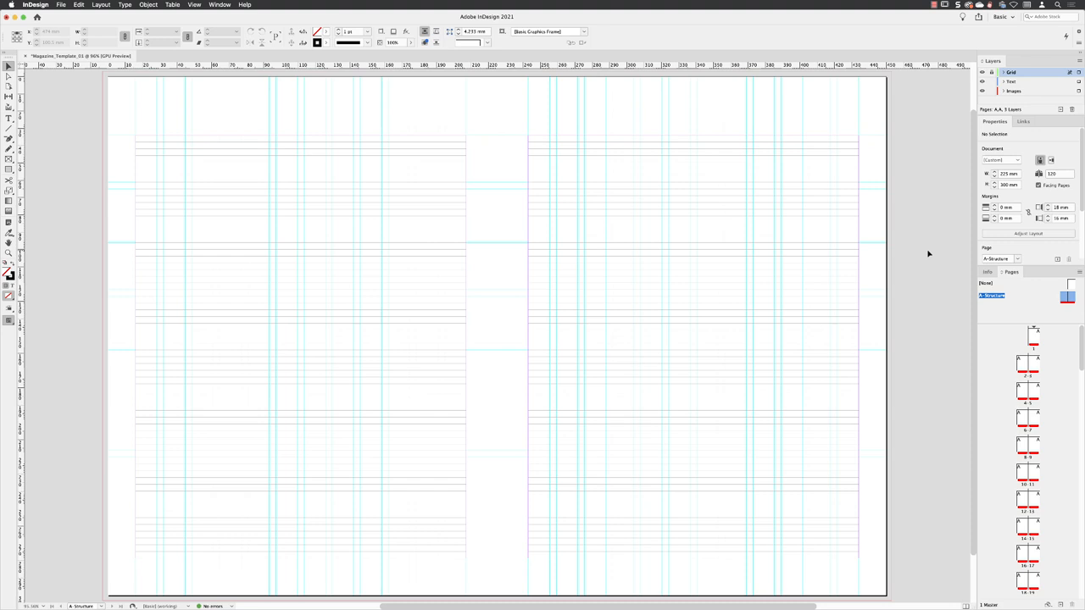
{"action": "mouse_move", "coordinate": [902, 270]}
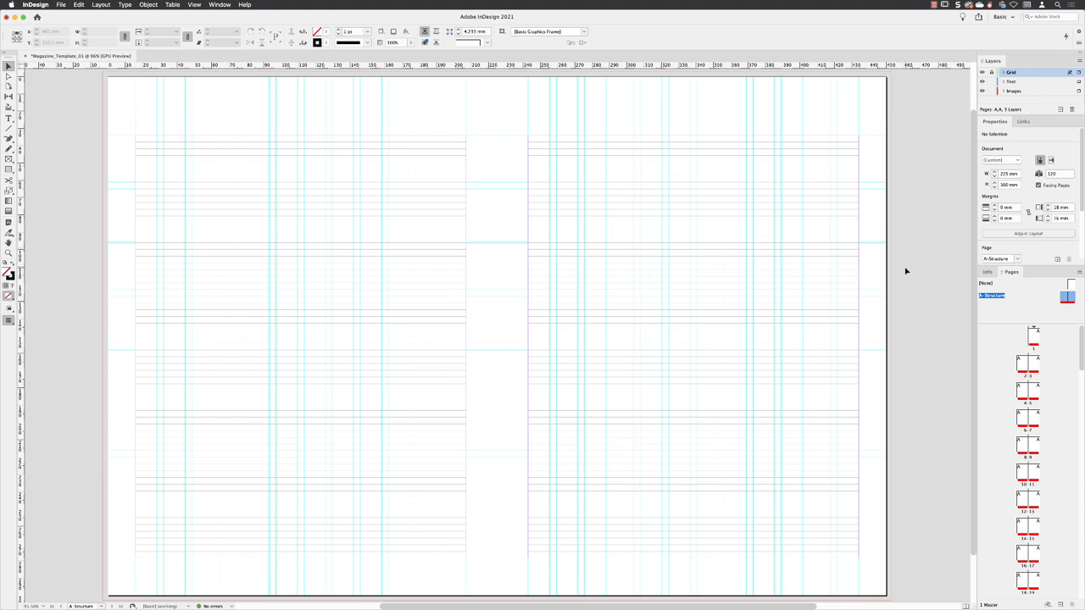
{"action": "mouse_move", "coordinate": [967, 313]}
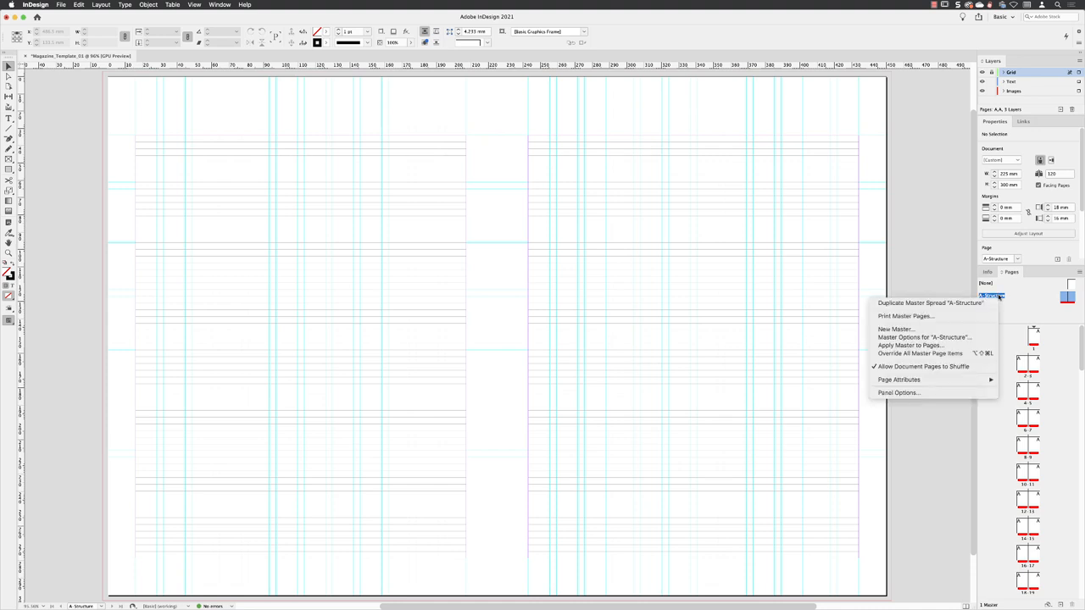
{"action": "mouse_move", "coordinate": [896, 329]}
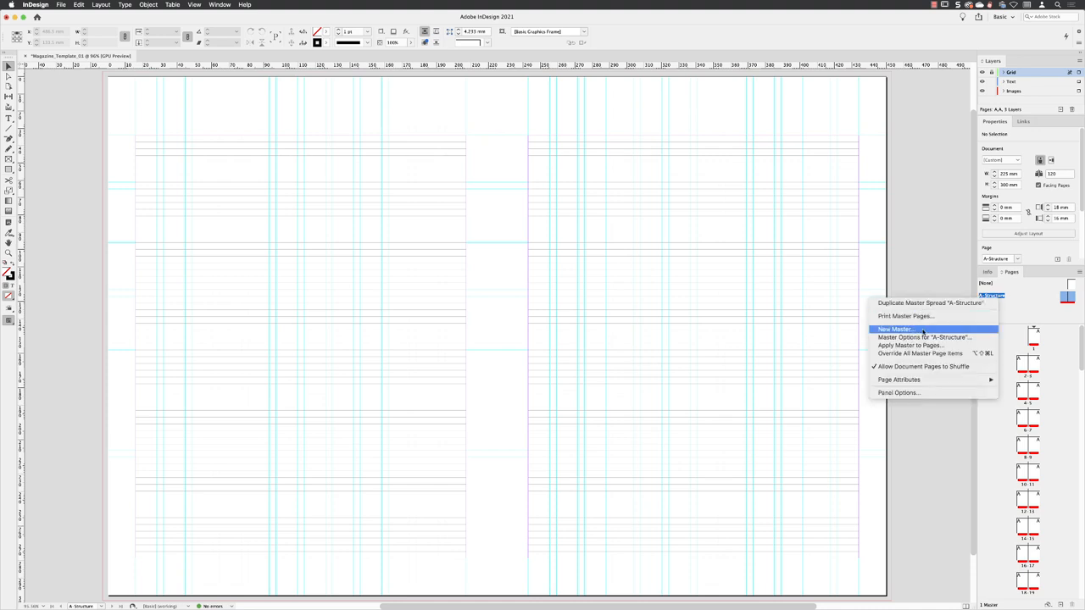
Create a new master with prefix B named Numbers, based on A-Structure, and confirm
{"action": "left_click", "coordinate": [895, 329]}
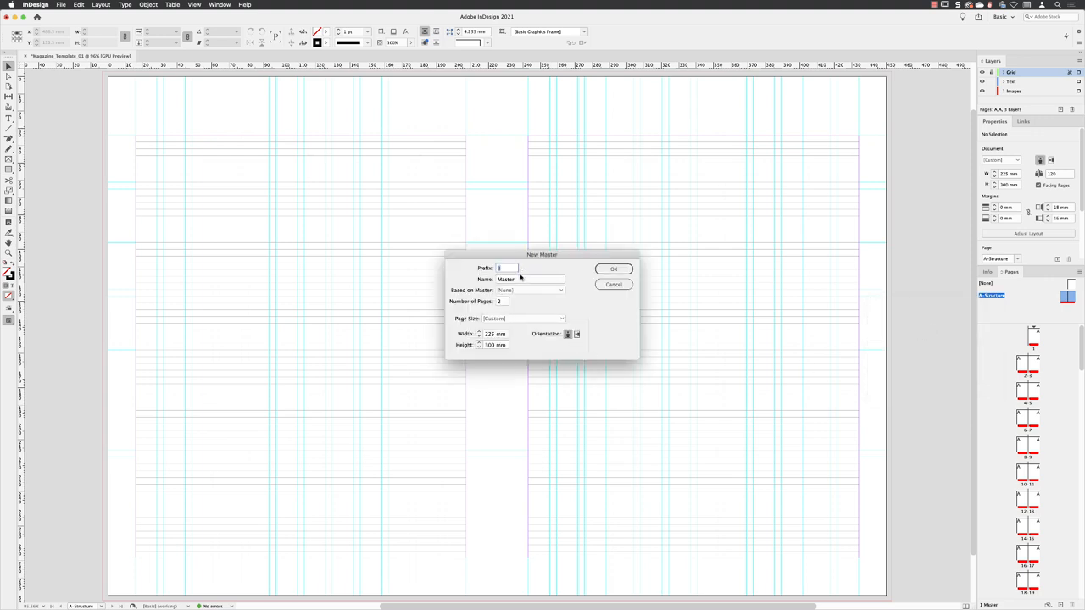
{"action": "left_click", "coordinate": [529, 278]}
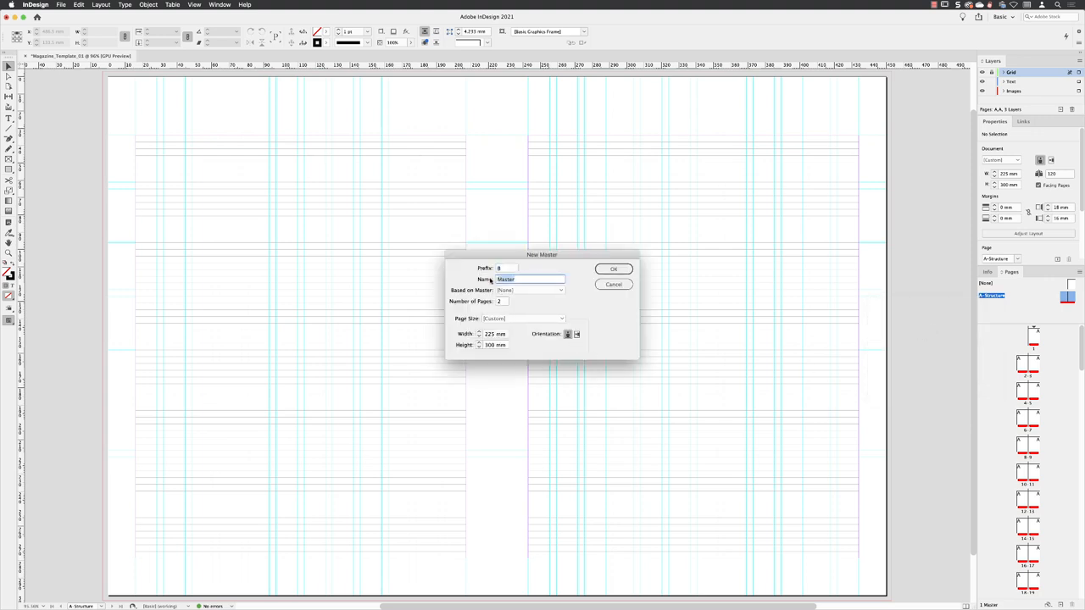
{"action": "type", "text": "Numbers"}
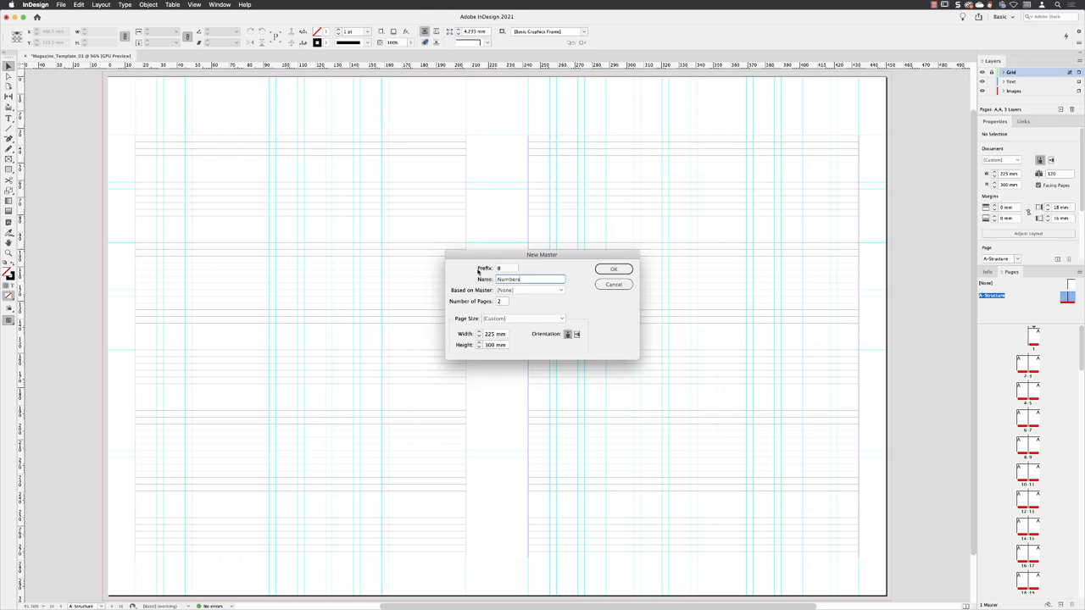
{"action": "mouse_move", "coordinate": [542, 344]}
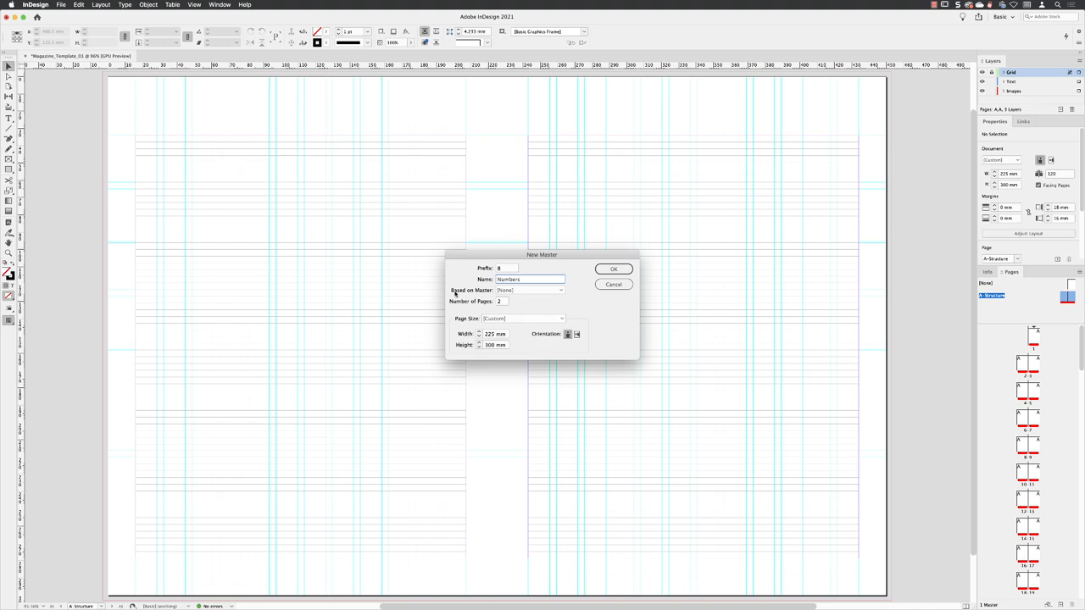
{"action": "mouse_move", "coordinate": [558, 290]}
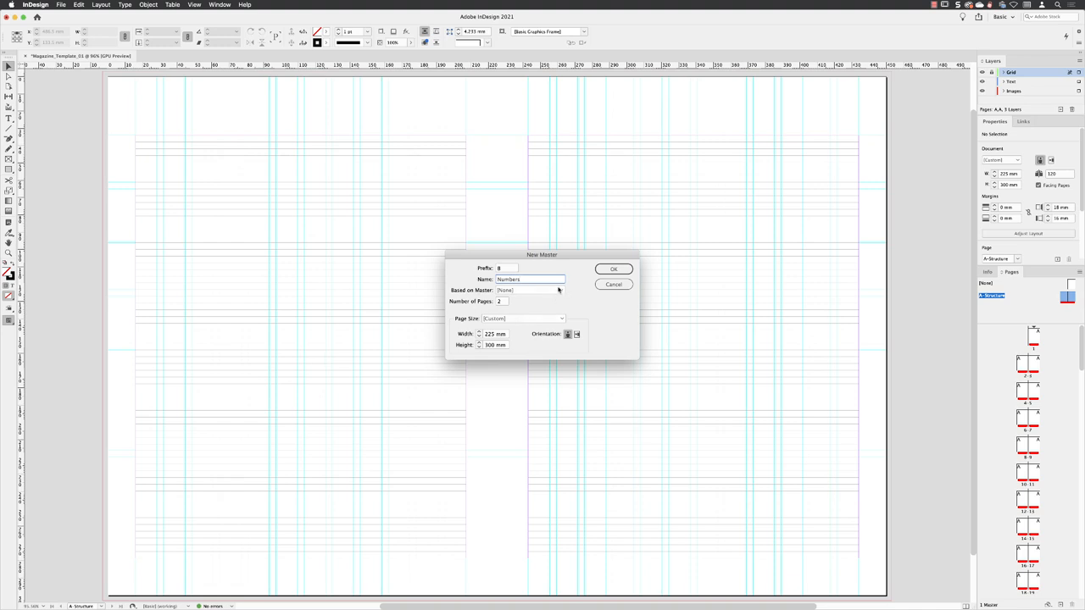
{"action": "left_click", "coordinate": [529, 280]}
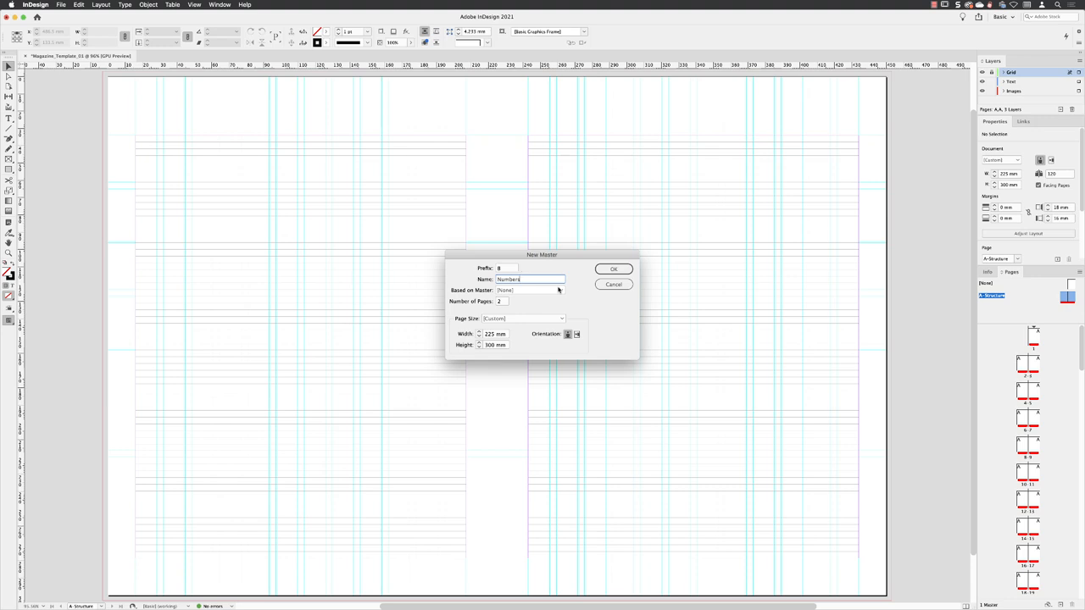
{"action": "left_click", "coordinate": [529, 290]}
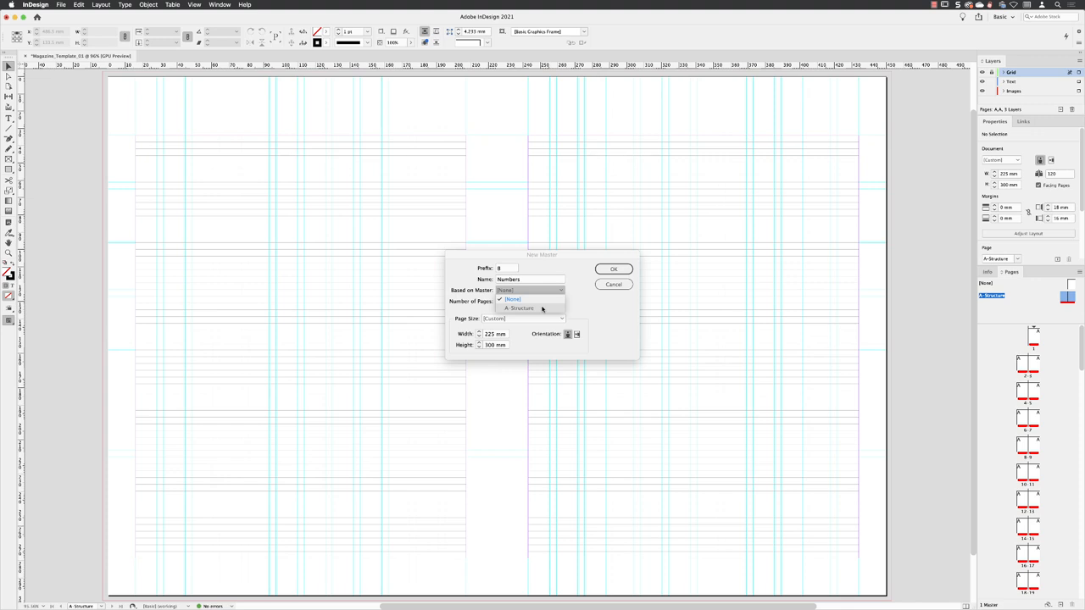
{"action": "left_click", "coordinate": [519, 309]}
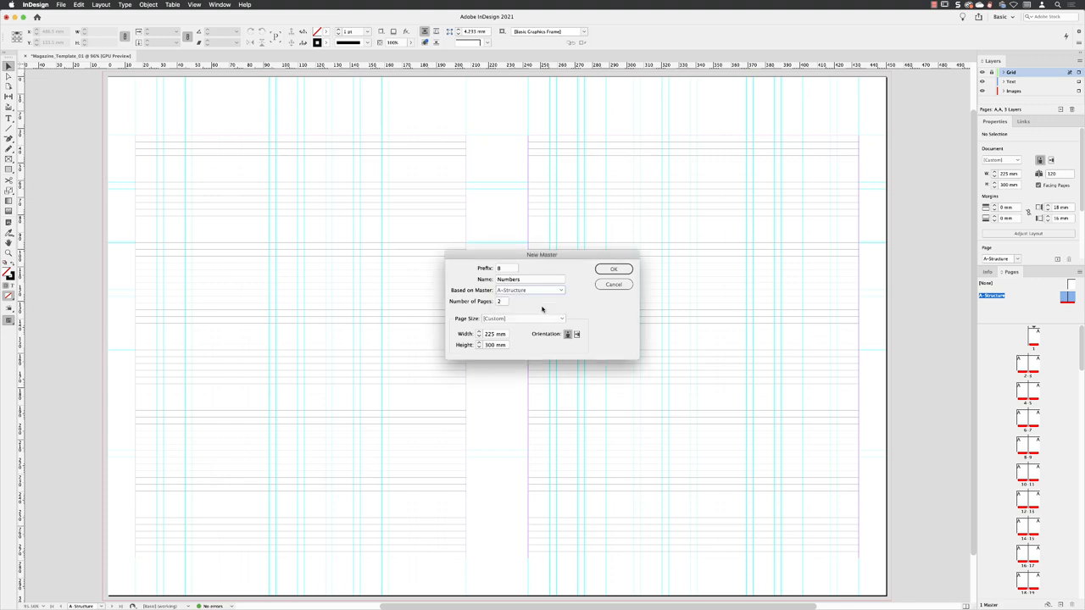
{"action": "left_click", "coordinate": [614, 268]}
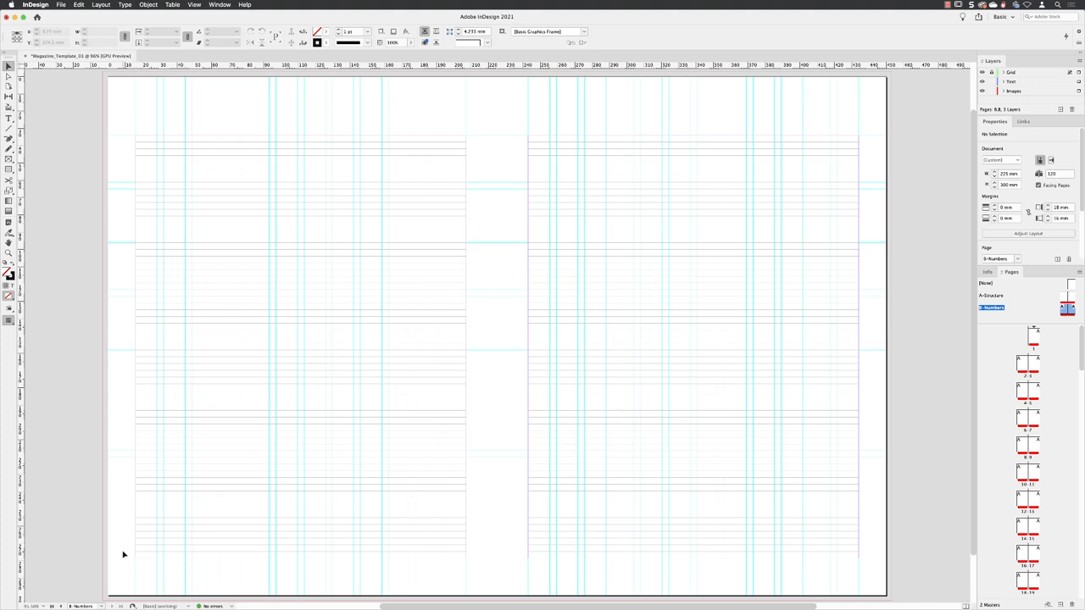
{"action": "mouse_move", "coordinate": [392, 428]}
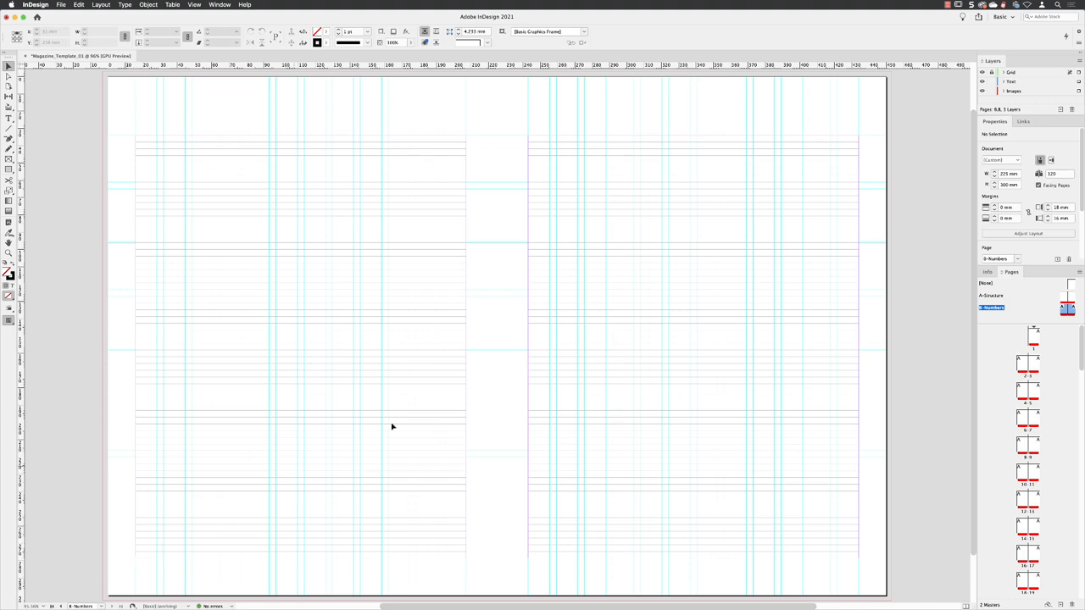
{"action": "mouse_move", "coordinate": [824, 303]}
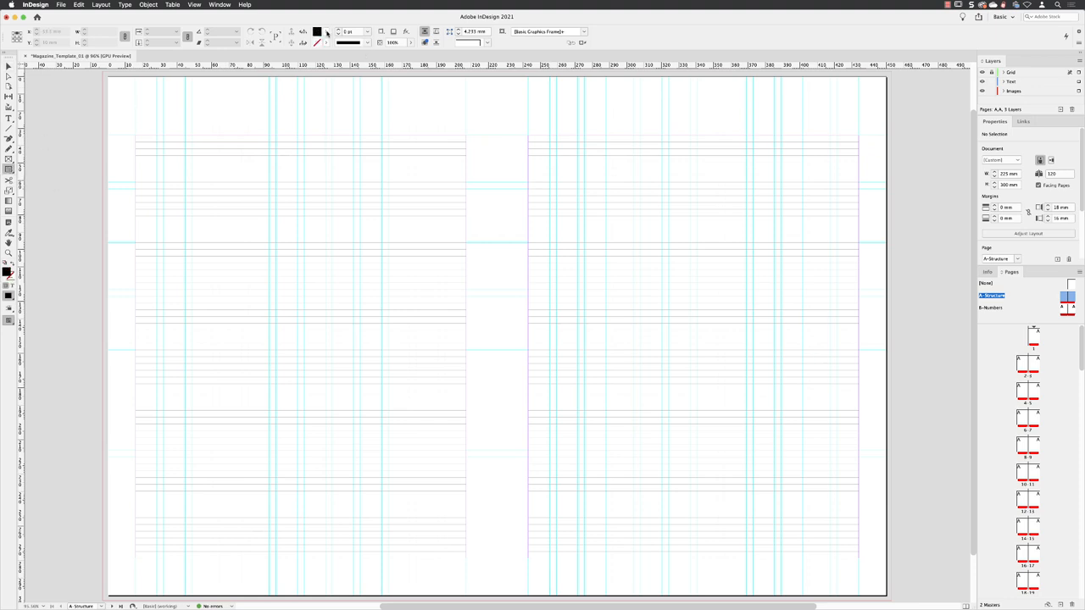
{"action": "left_click", "coordinate": [317, 31]}
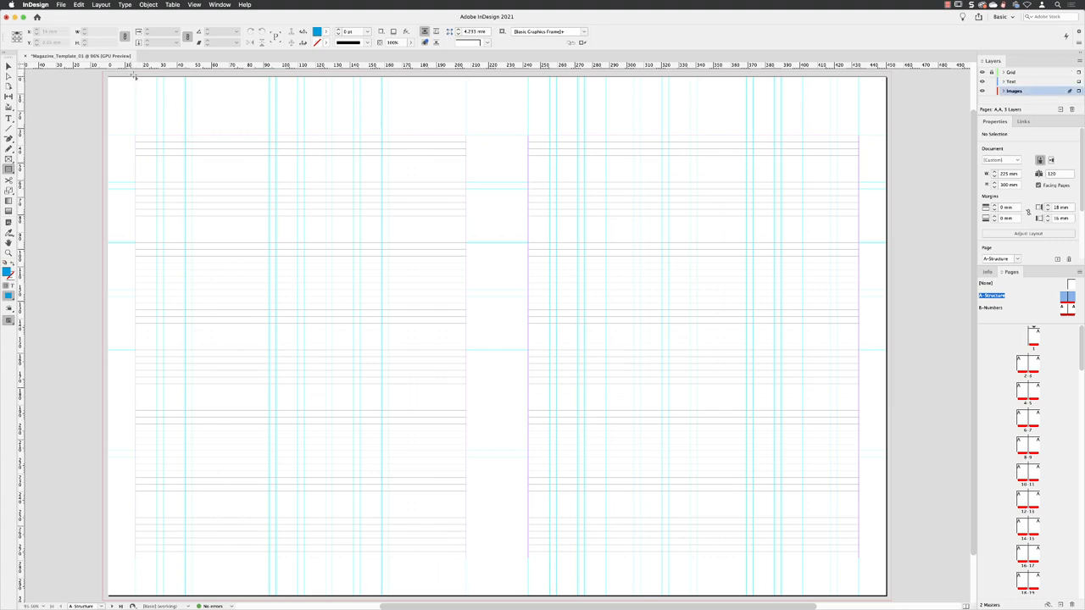
{"action": "left_click_drag", "start_coordinate": [136, 75], "coordinate": [180, 134]}
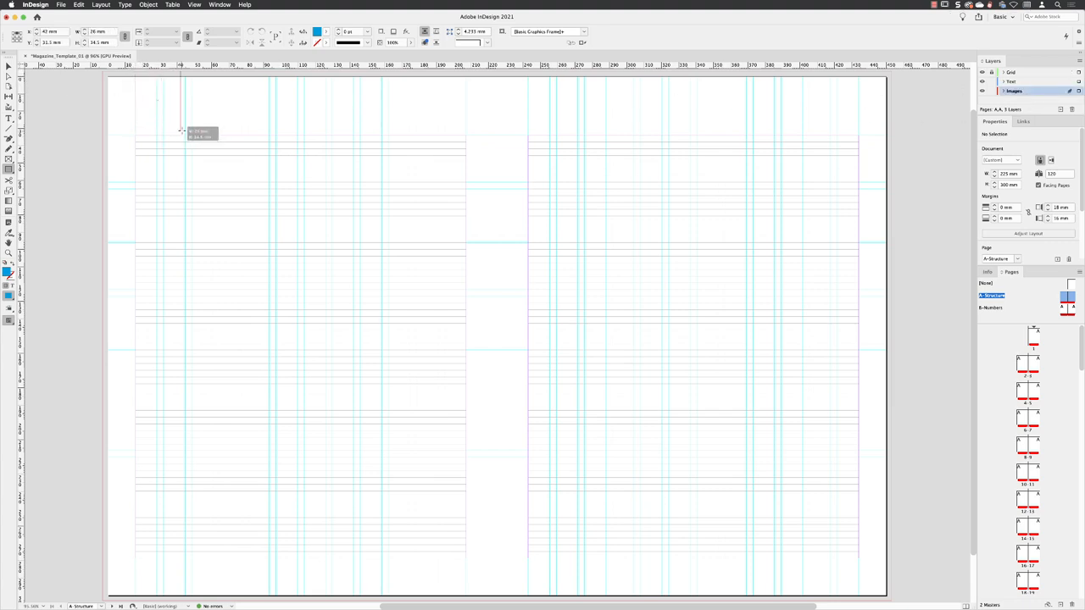
{"action": "left_click_drag", "start_coordinate": [136, 81], "coordinate": [184, 125]}
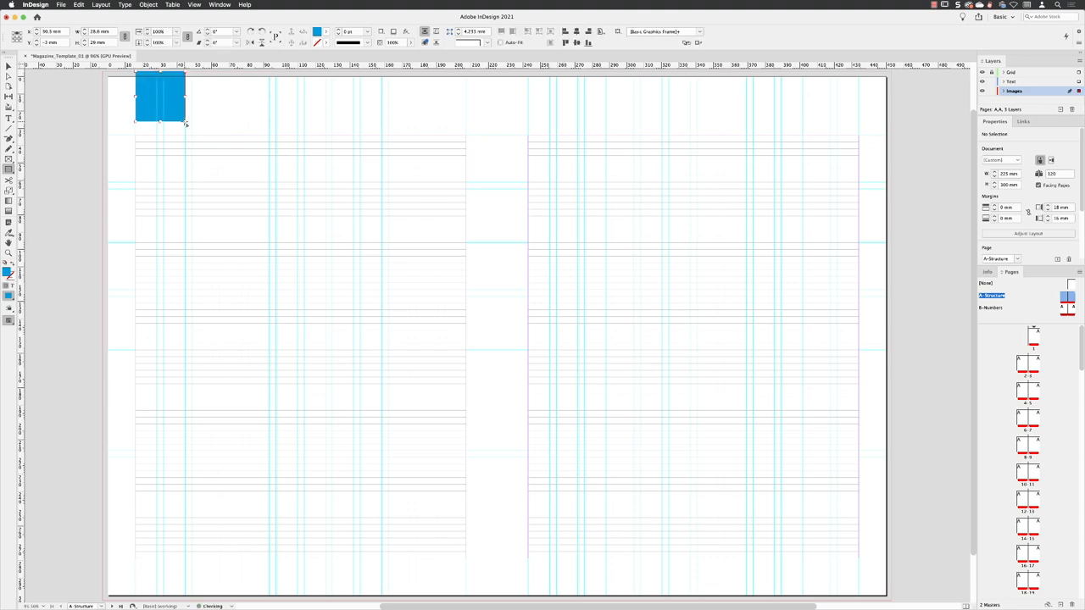
{"action": "left_click", "coordinate": [160, 96]}
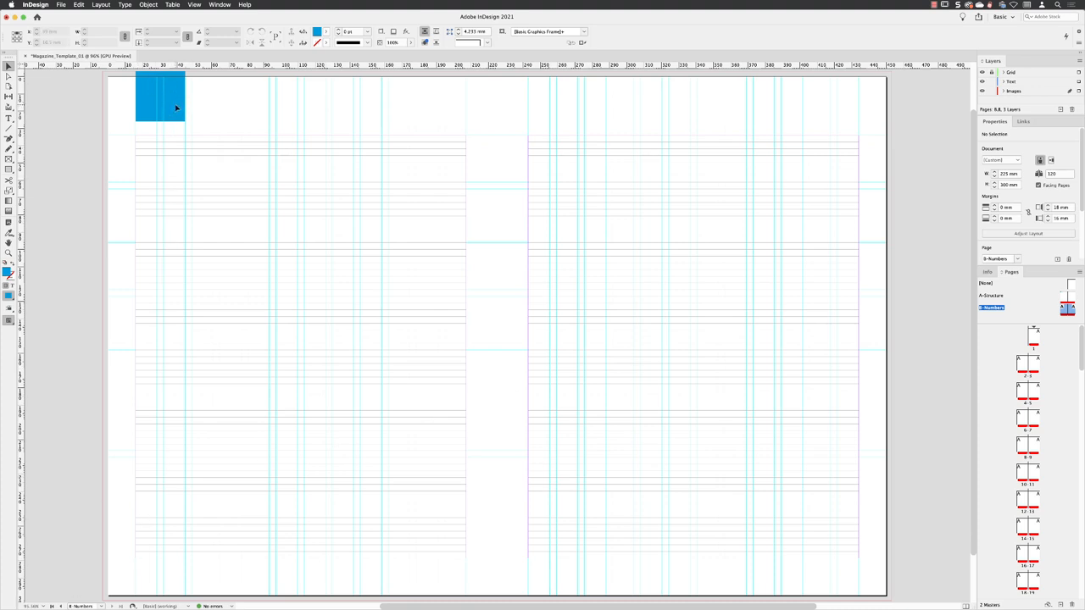
{"action": "mouse_move", "coordinate": [190, 119]}
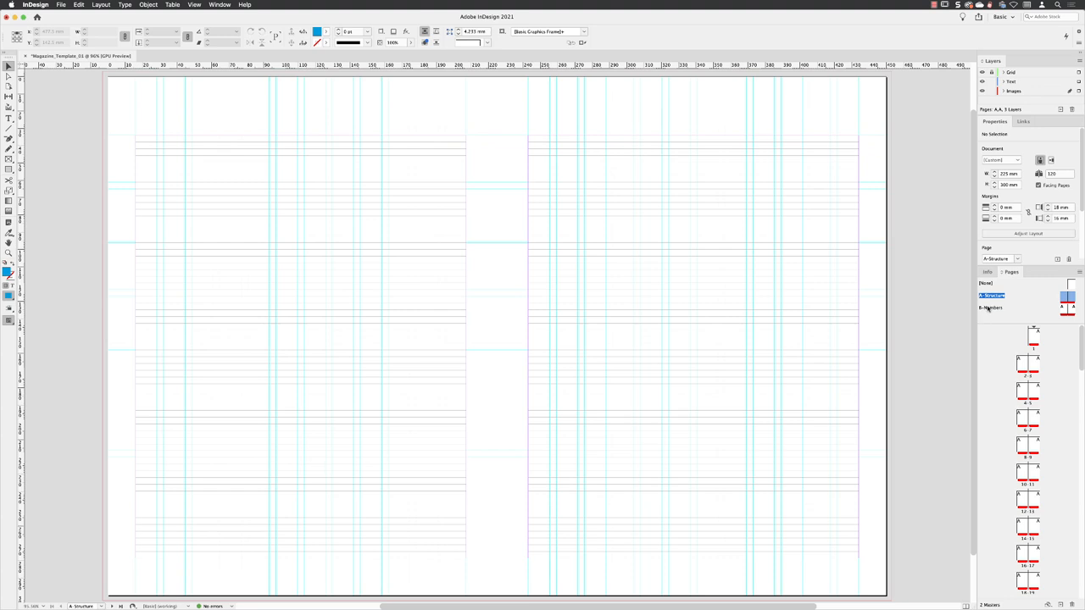
Reopen the B-Numbers master spread and show its master options menu
{"action": "left_click", "coordinate": [992, 309]}
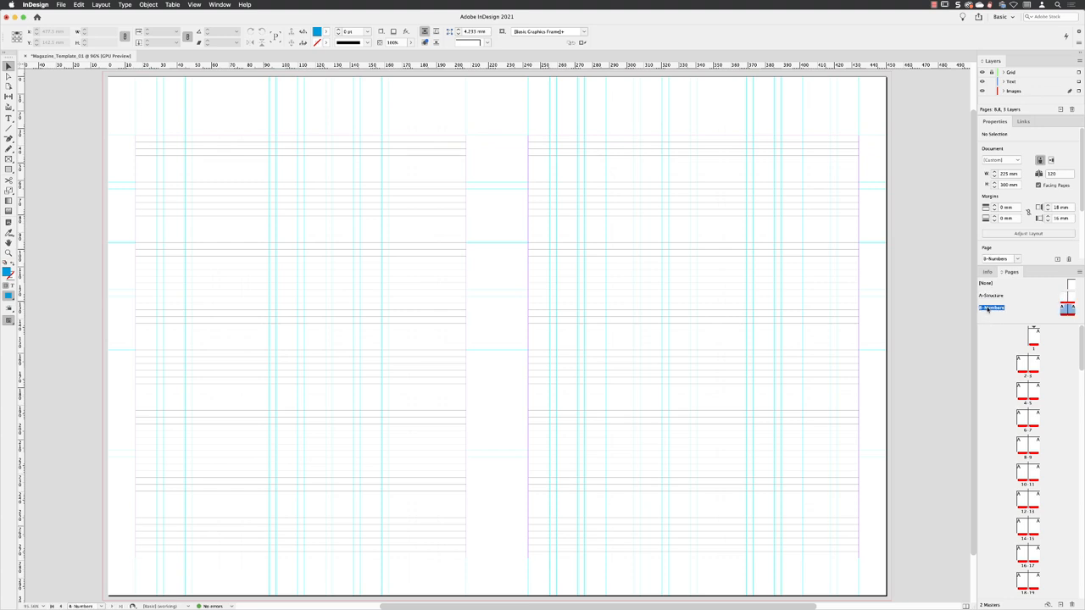
{"action": "right_click", "coordinate": [992, 307]}
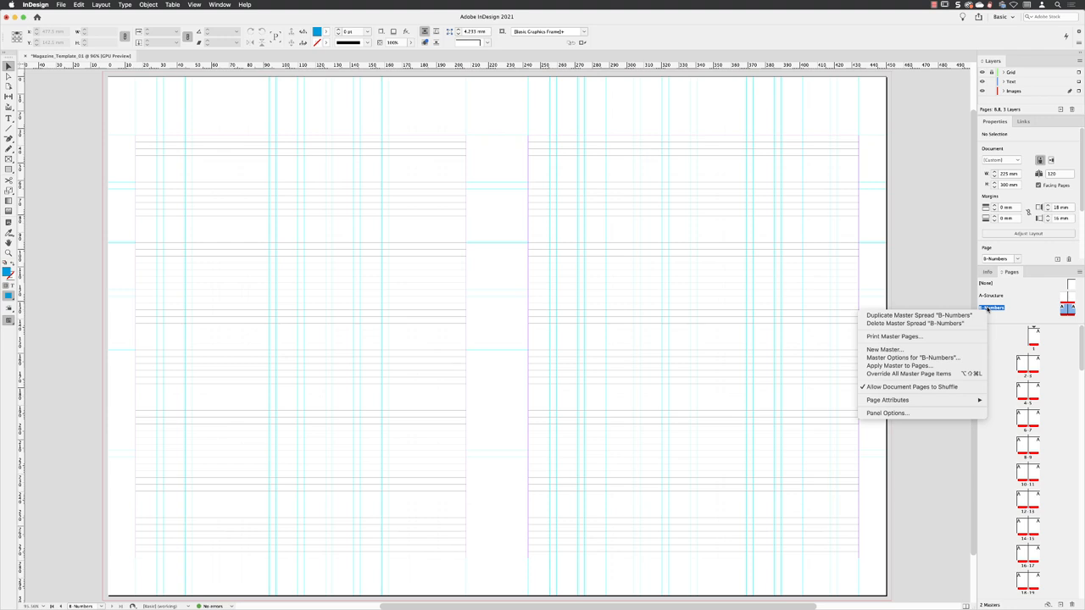
{"action": "mouse_move", "coordinate": [970, 383]}
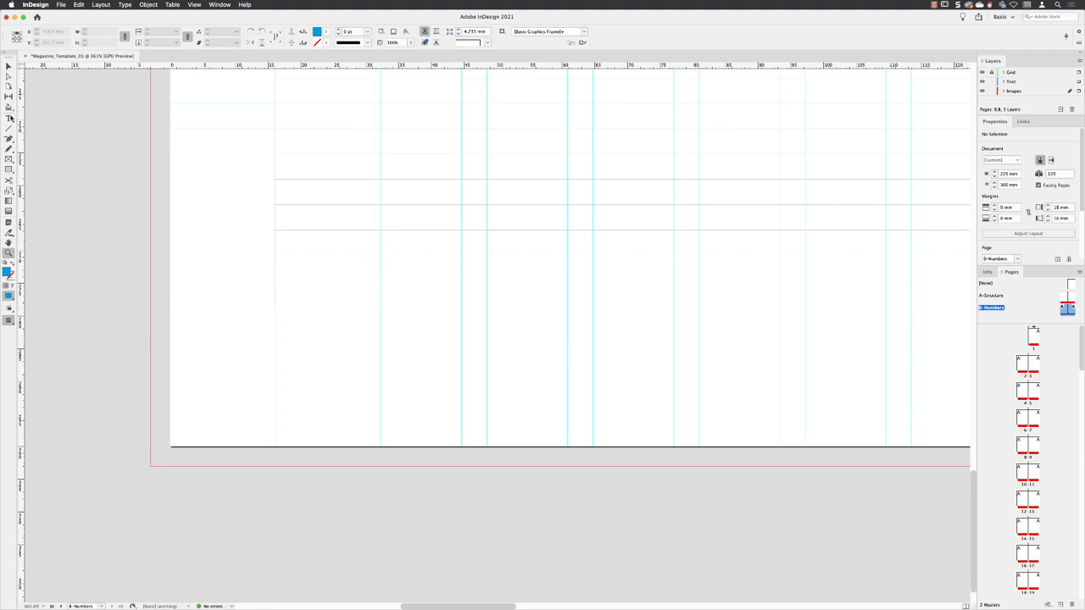
With the Type tool, drag a wide footer text frame across the lower left master page
{"action": "left_click", "coordinate": [10, 119]}
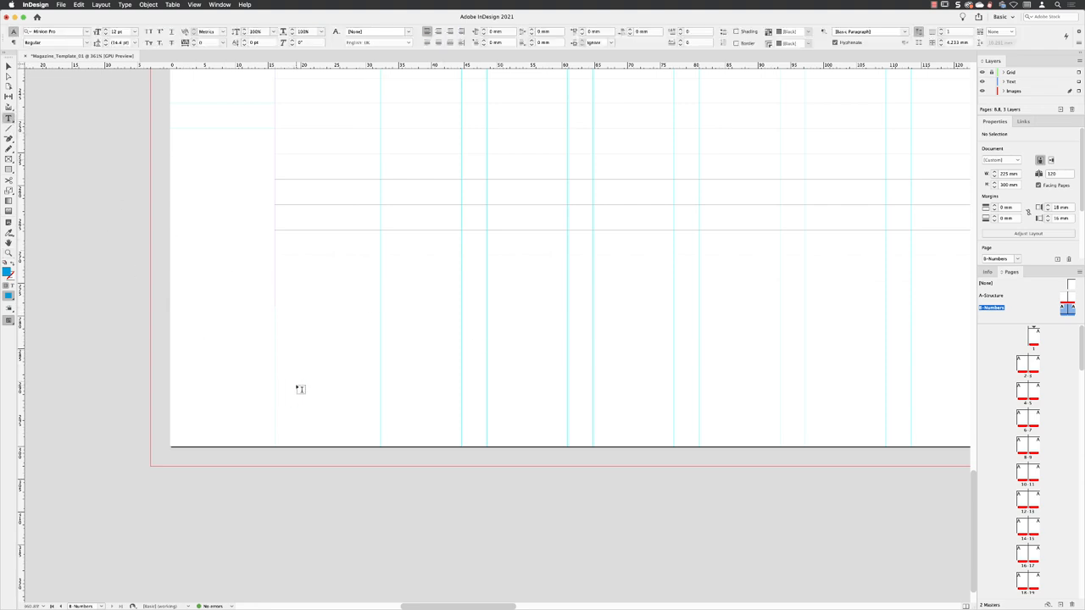
{"action": "left_click", "coordinate": [1014, 82]}
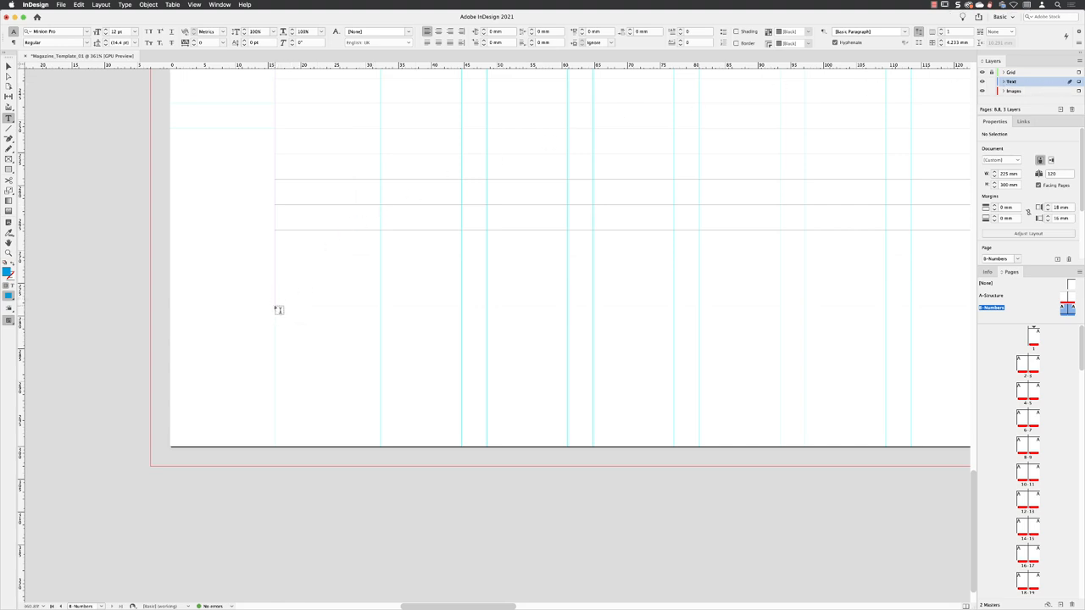
{"action": "left_click_drag", "start_coordinate": [275, 305], "coordinate": [312, 315]}
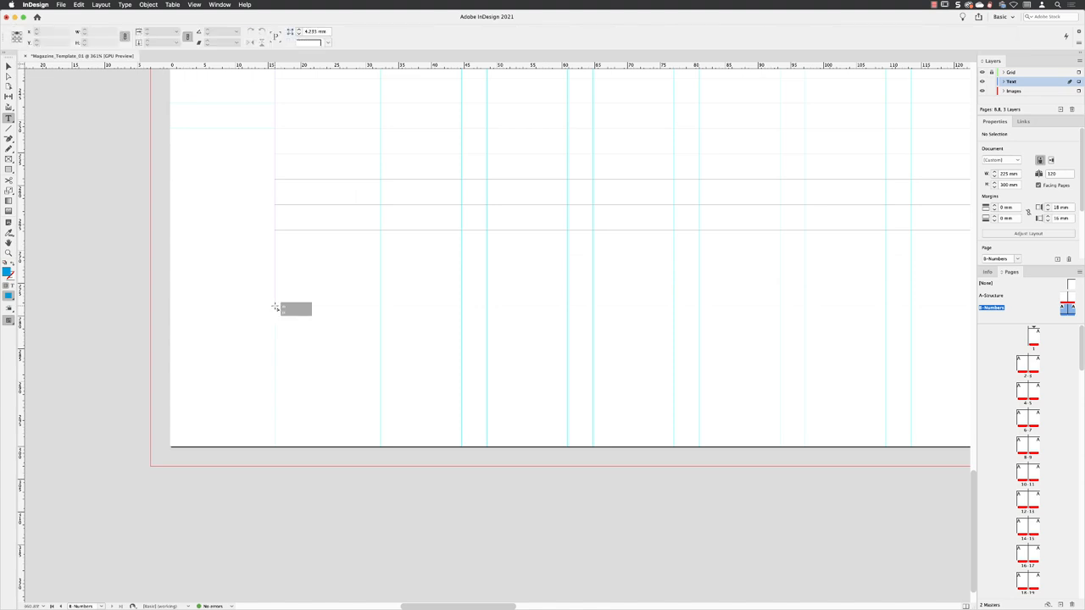
{"action": "left_click_drag", "start_coordinate": [275, 309], "coordinate": [593, 390]}
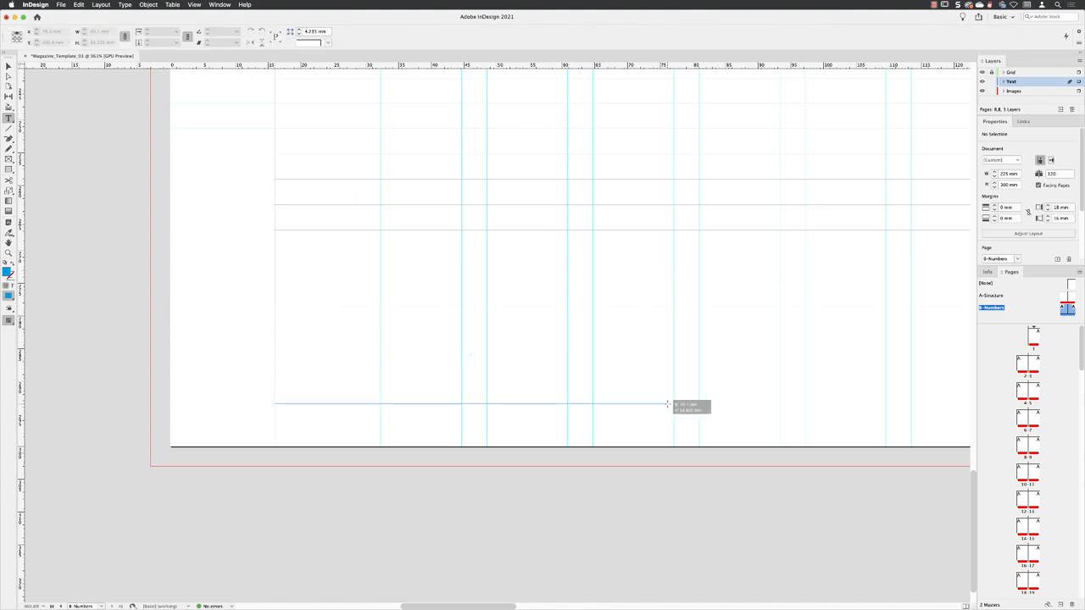
{"action": "left_click_drag", "start_coordinate": [668, 404], "coordinate": [675, 441]}
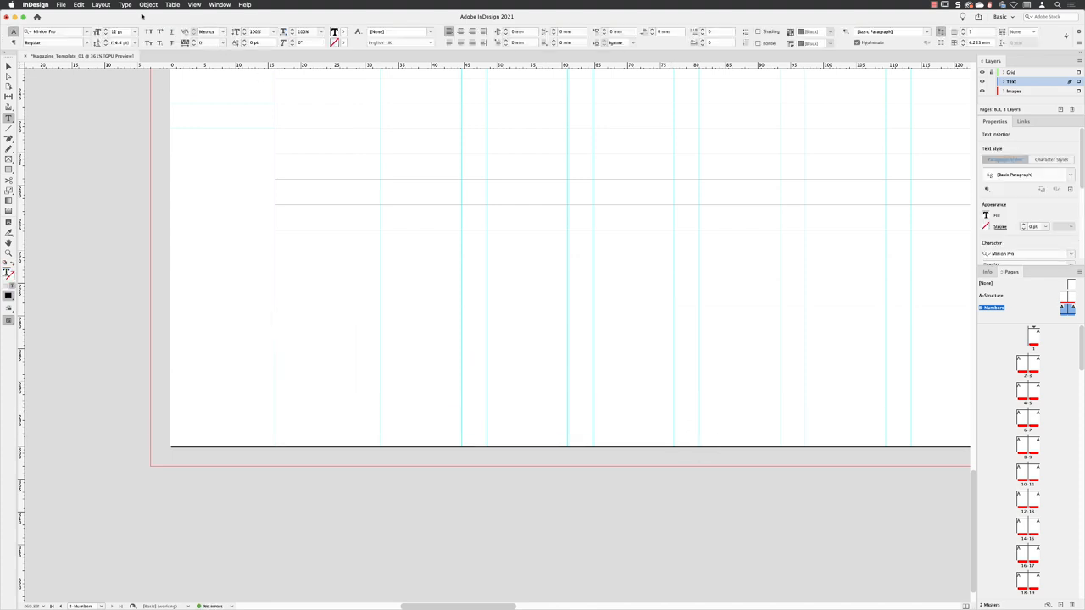
Insert the Current Page Number marker, then add ' | Magazine Name' after it
{"action": "left_click", "coordinate": [125, 5]}
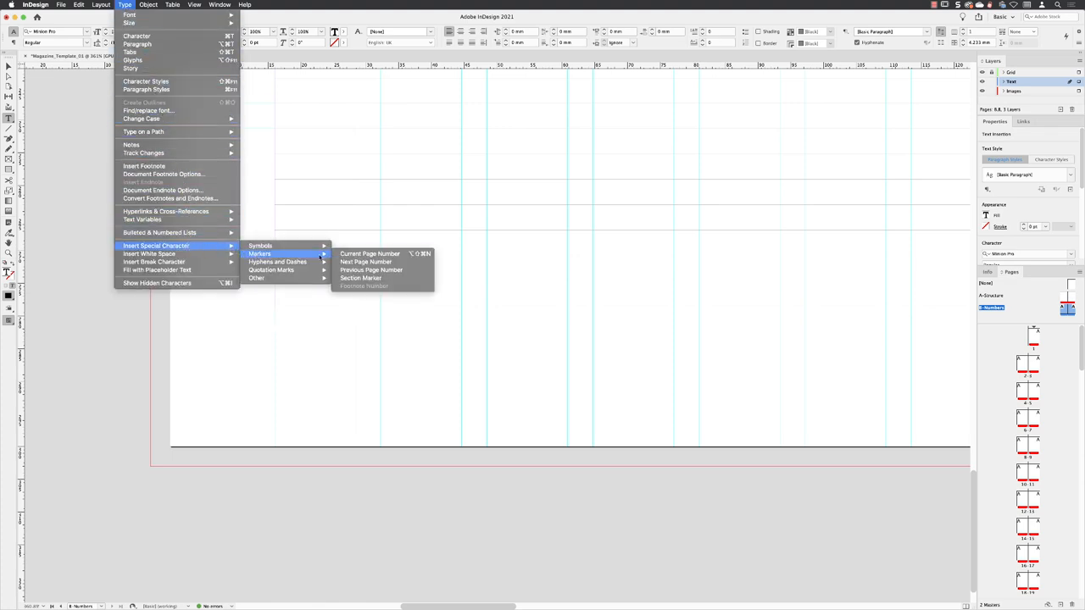
{"action": "mouse_move", "coordinate": [370, 254]}
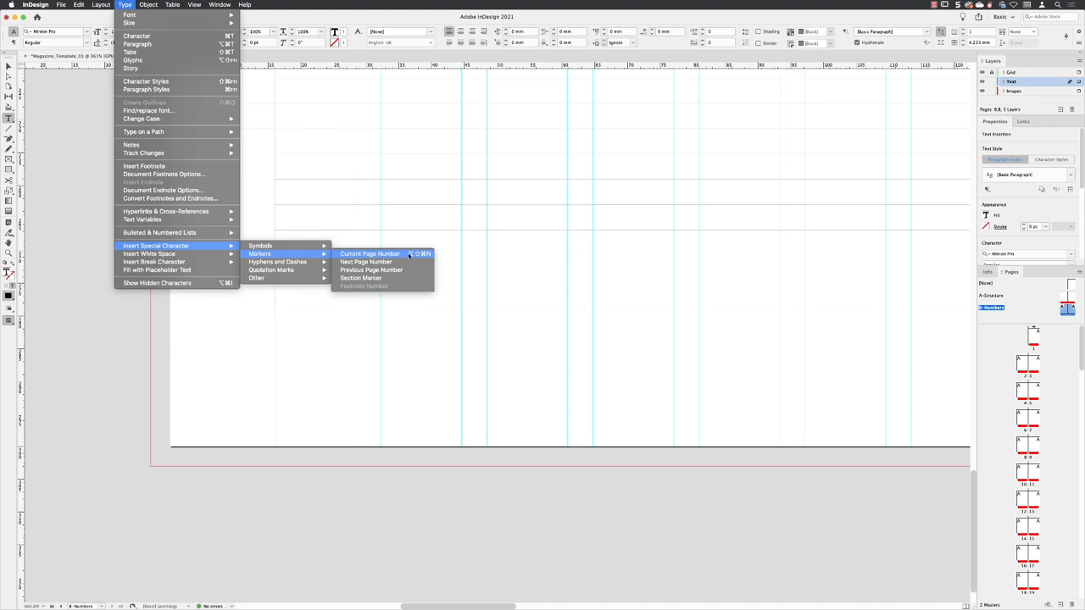
{"action": "left_click", "coordinate": [370, 254]}
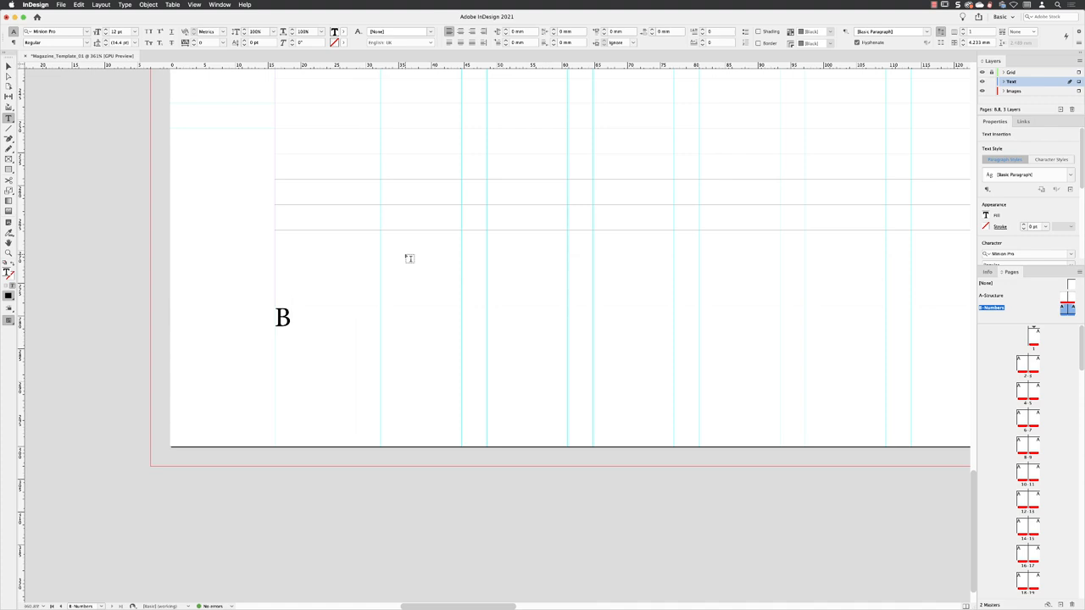
{"action": "left_click", "coordinate": [290, 317]}
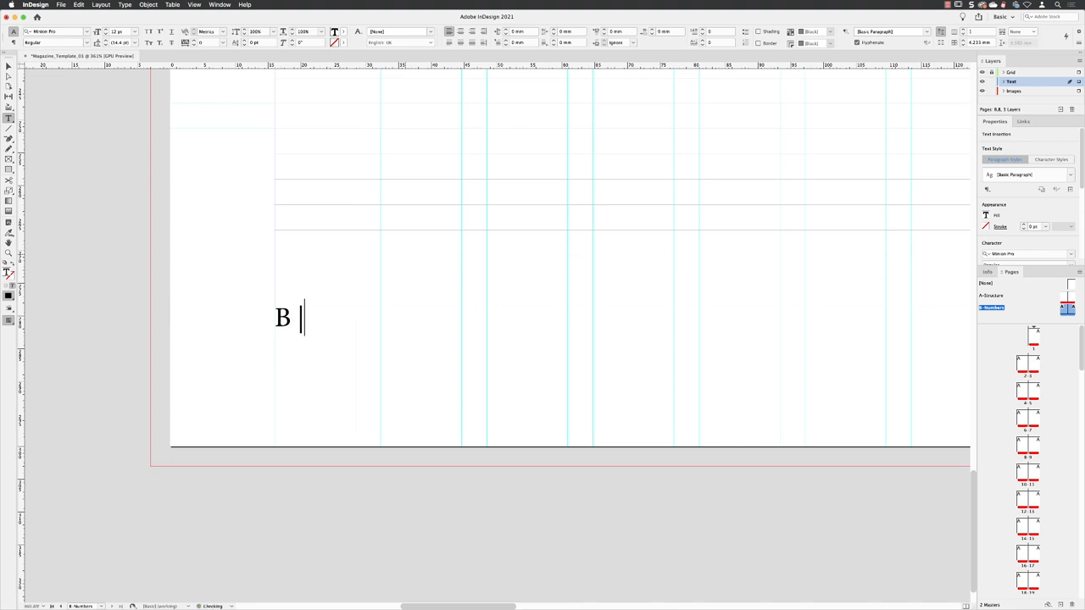
{"action": "type", "text": "M"}
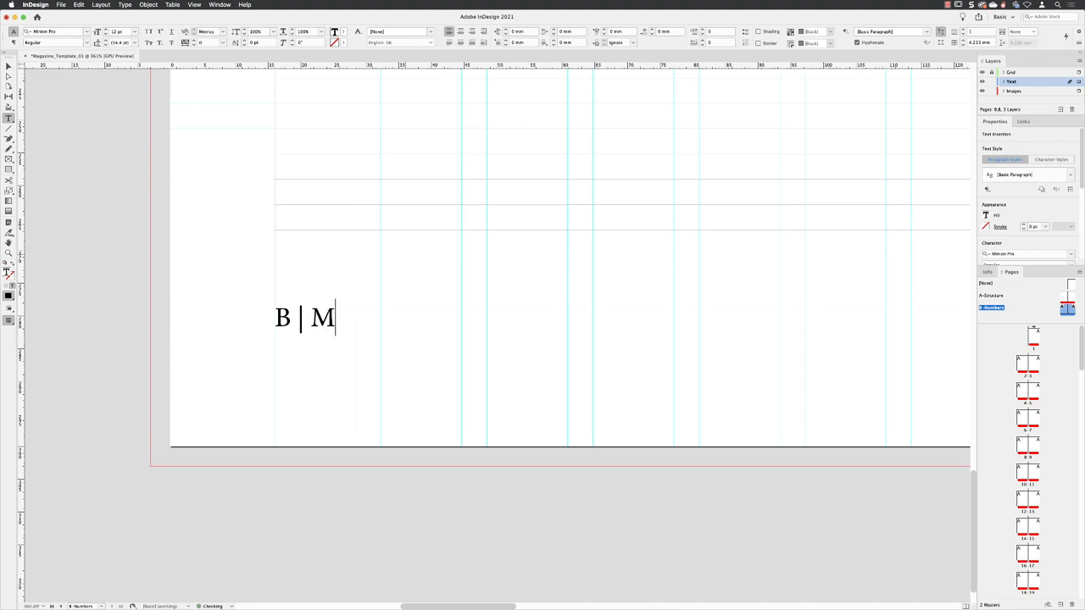
{"action": "type", "text": "agazine Name"}
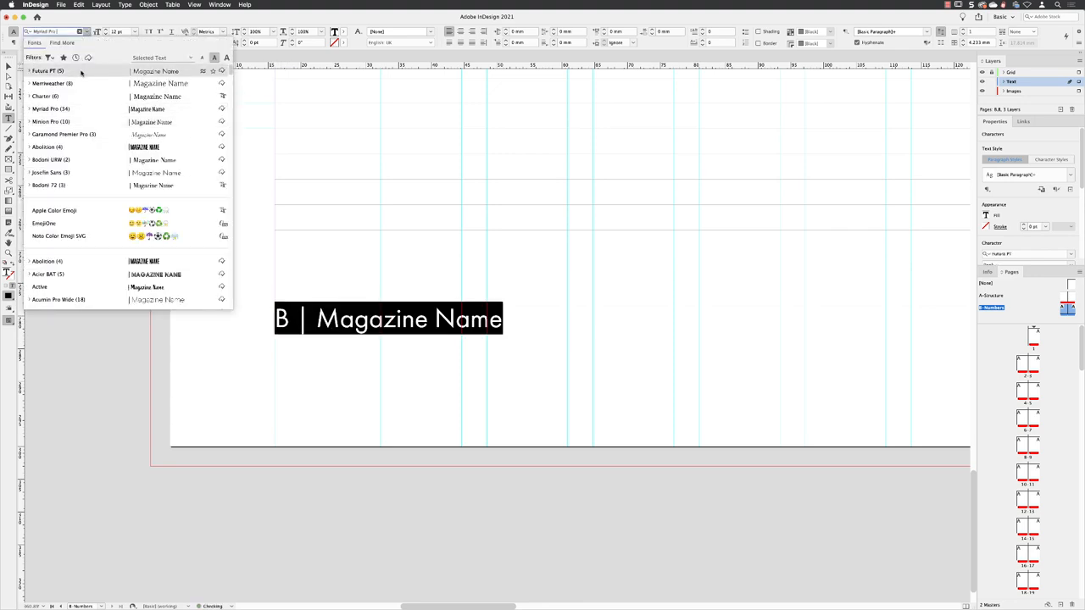
Set the footer text in Futura PT and step its font size down twice
{"action": "left_click", "coordinate": [47, 71]}
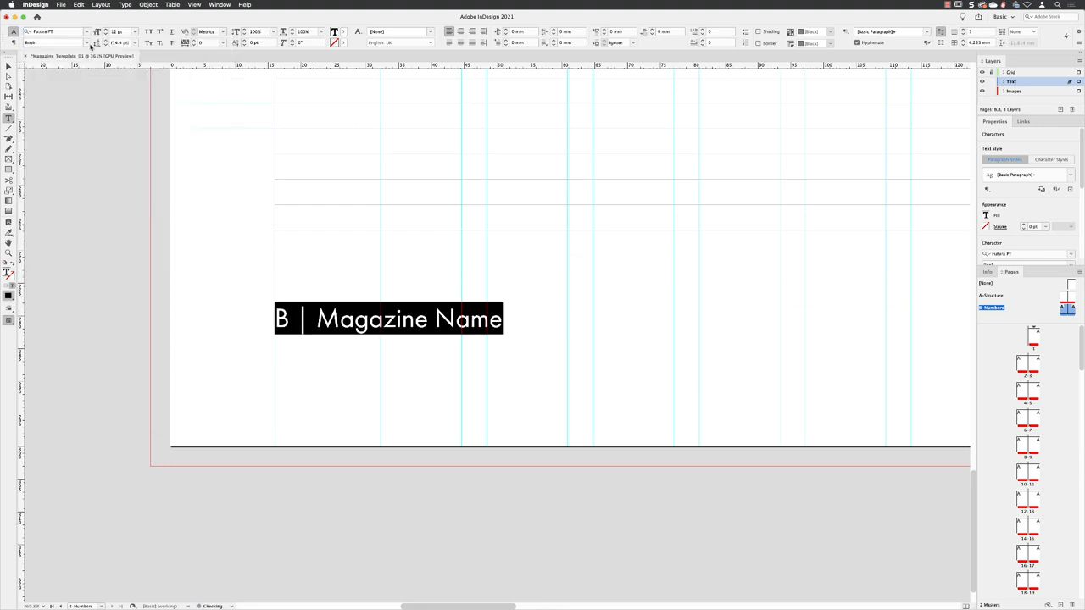
{"action": "left_click", "coordinate": [118, 31]}
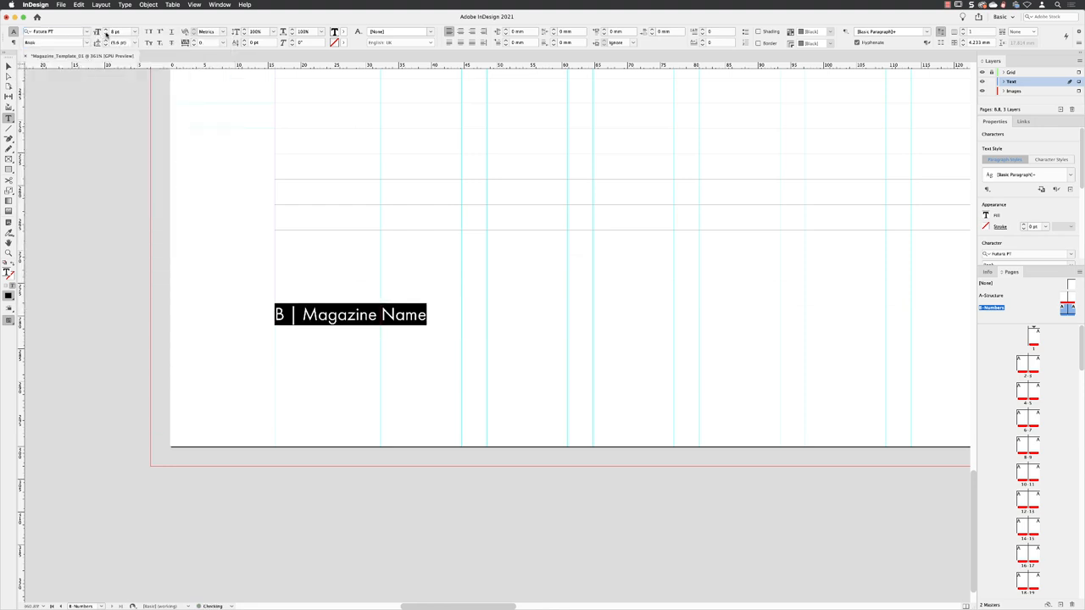
{"action": "left_click", "coordinate": [115, 30]}
{"action": "type", "text": "7"}
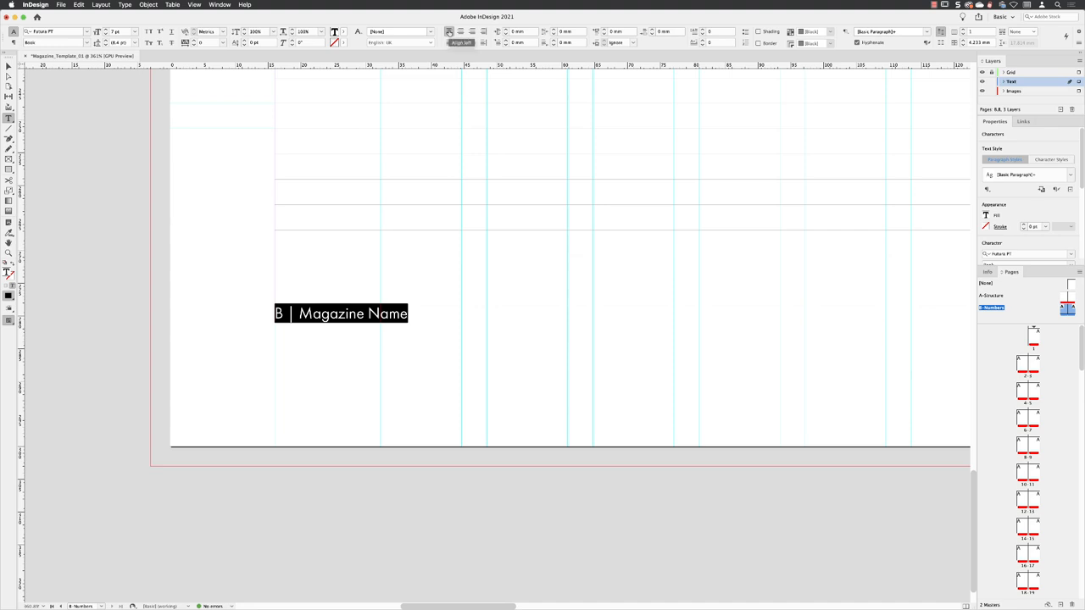
{"action": "mouse_move", "coordinate": [483, 43]}
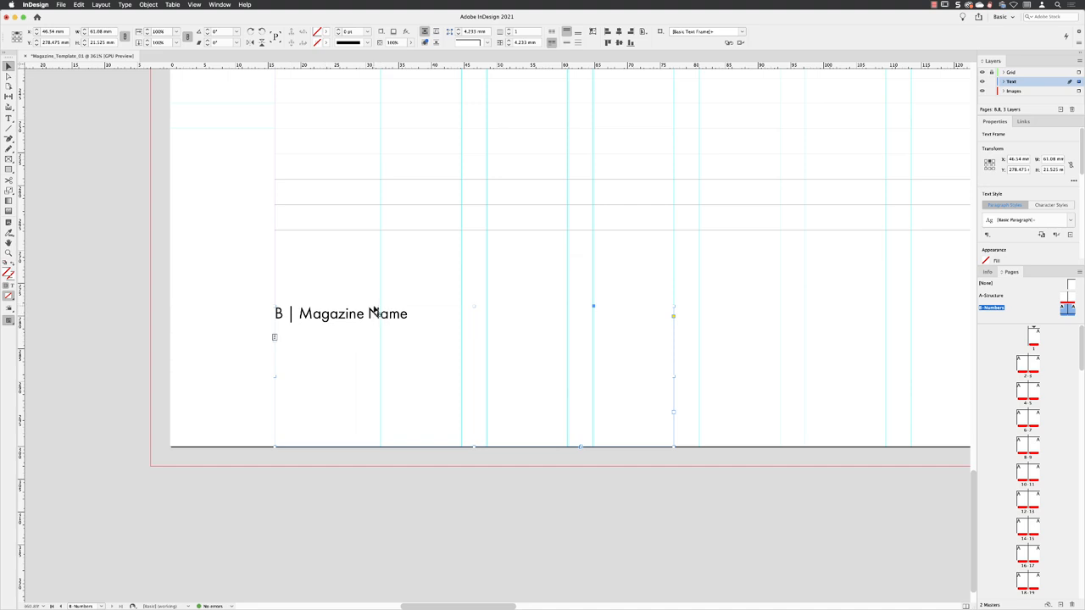
{"action": "mouse_move", "coordinate": [309, 295]}
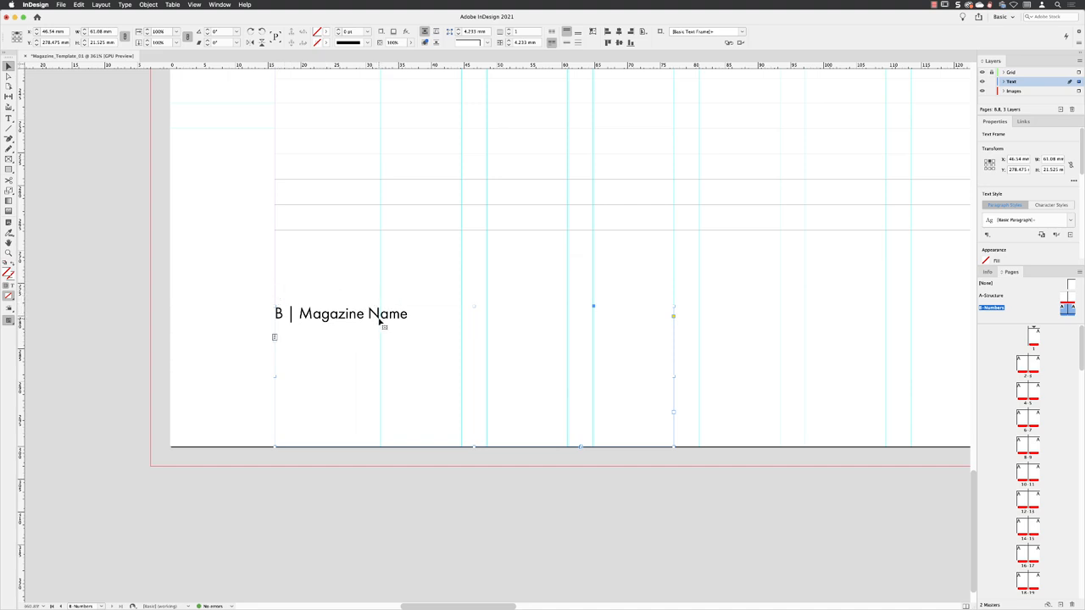
In Text Frame Options, set Vertical Justification to Bottom and confirm
{"action": "left_click", "coordinate": [149, 4]}
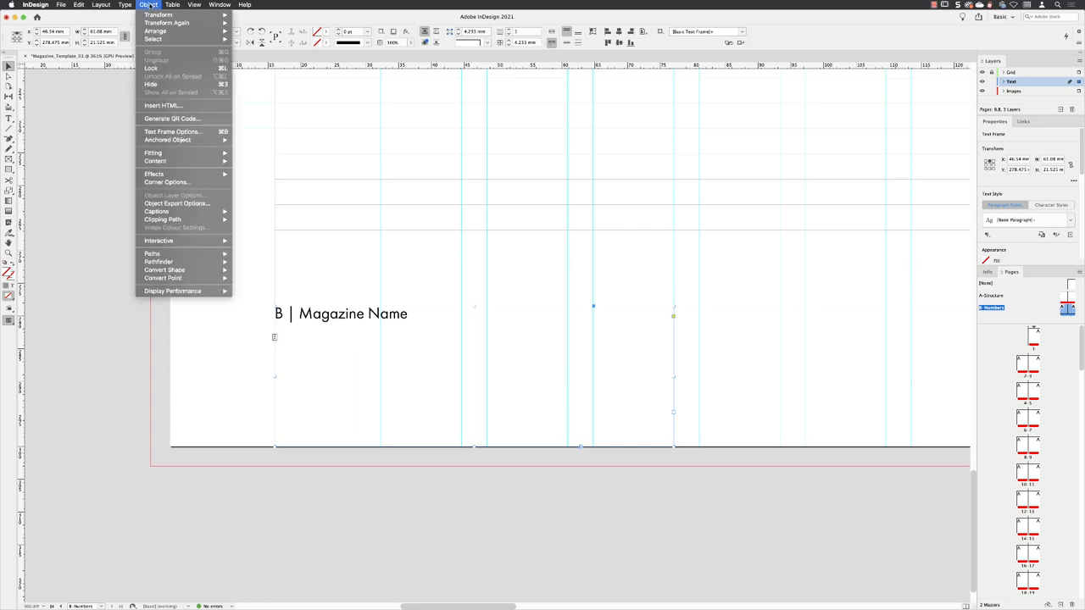
{"action": "mouse_move", "coordinate": [173, 132]}
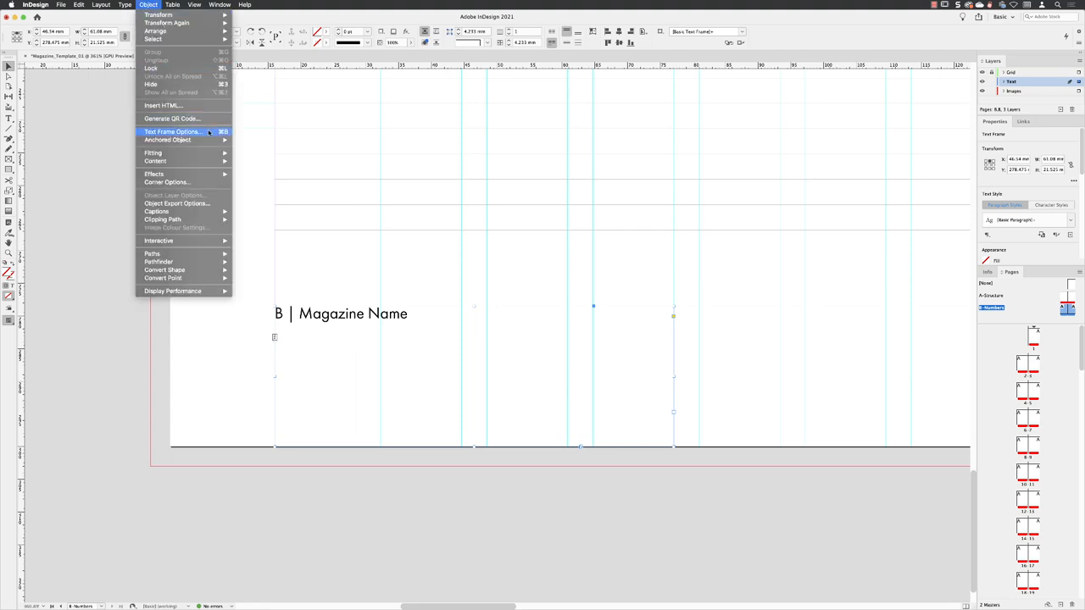
{"action": "left_click", "coordinate": [173, 133]}
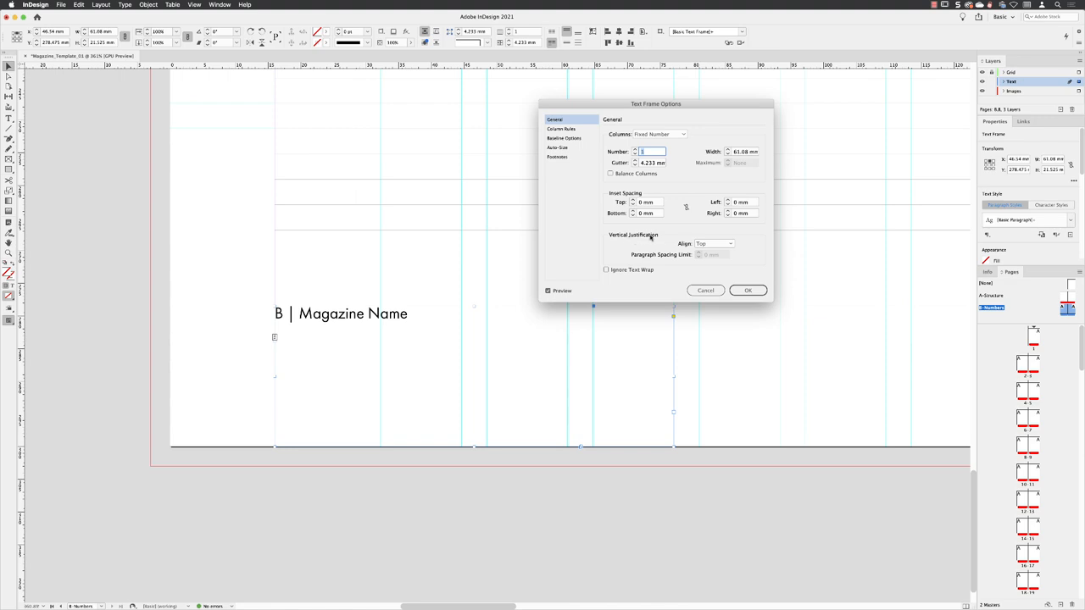
{"action": "left_click", "coordinate": [716, 244]}
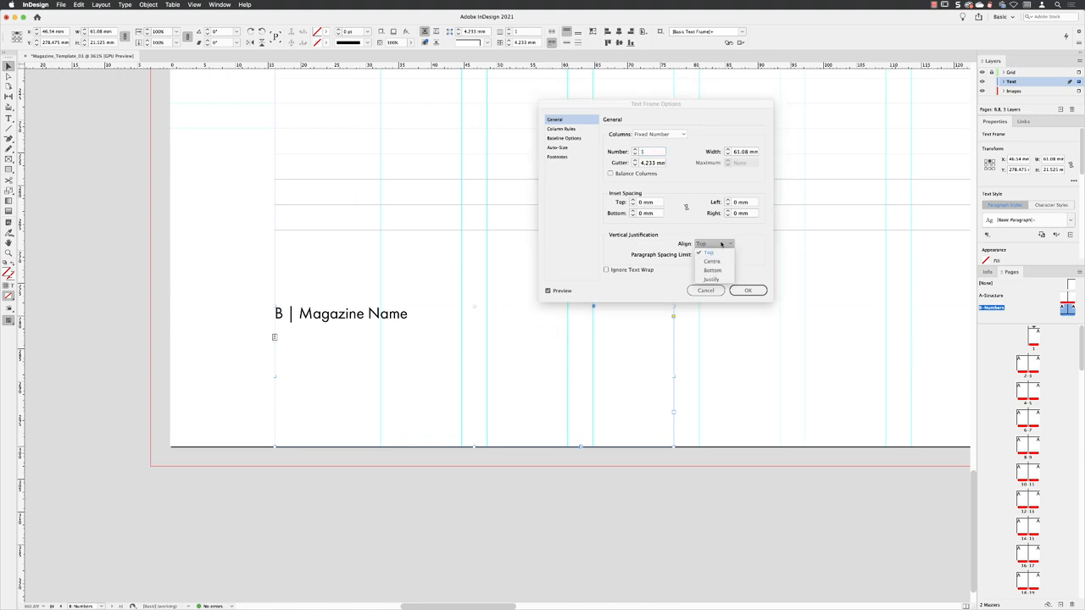
{"action": "left_click", "coordinate": [713, 261]}
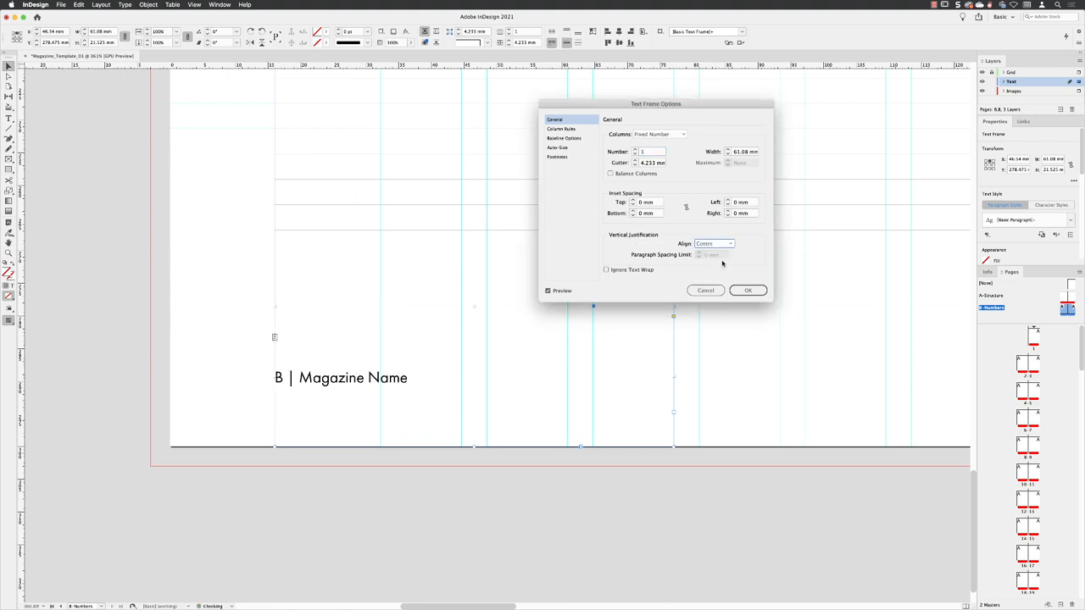
{"action": "mouse_move", "coordinate": [290, 309]}
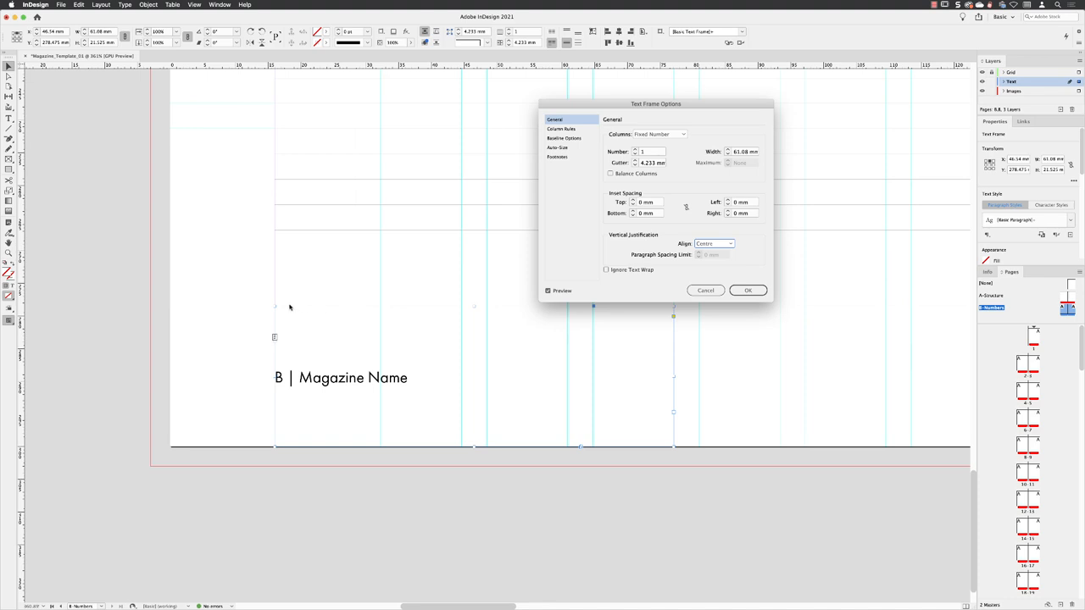
{"action": "mouse_move", "coordinate": [380, 369]}
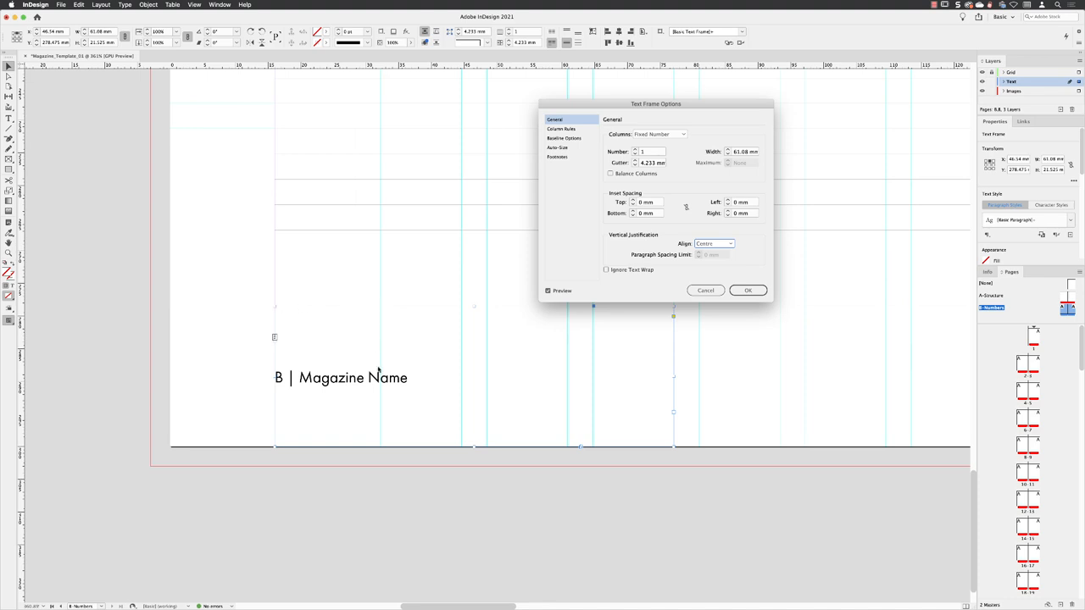
{"action": "mouse_move", "coordinate": [391, 451]}
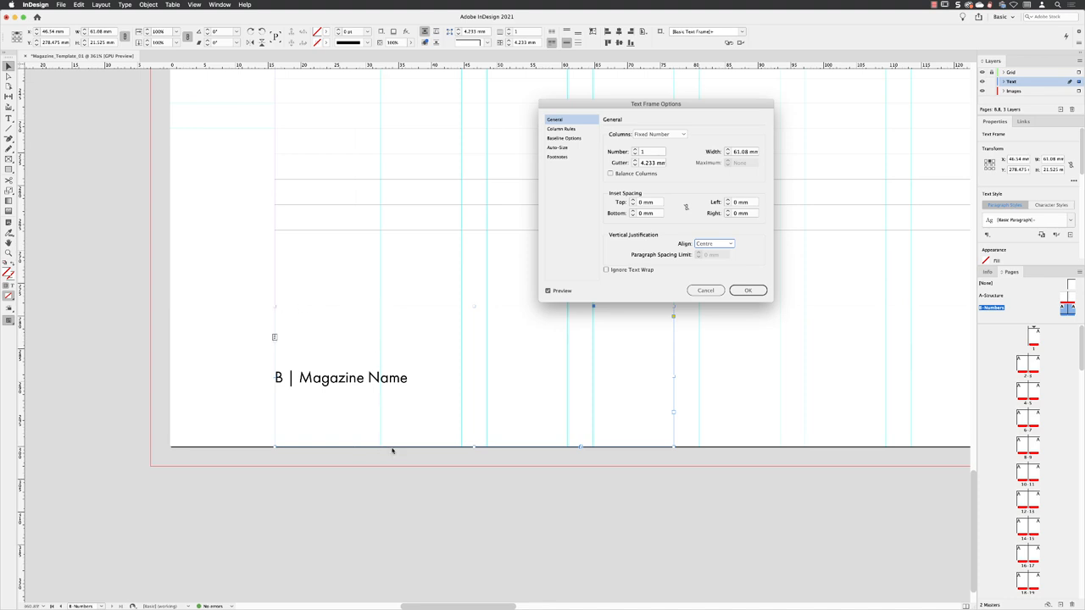
{"action": "left_click", "coordinate": [748, 290]}
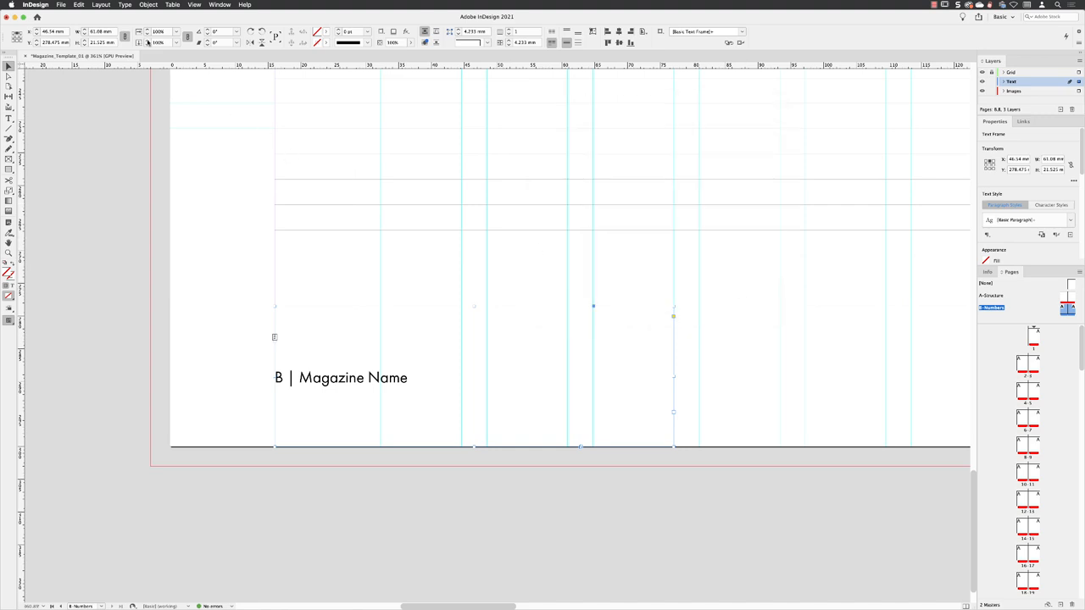
Edit the right-page footer frame so it reads 'B | Magazine Name'
{"action": "left_click", "coordinate": [78, 3]}
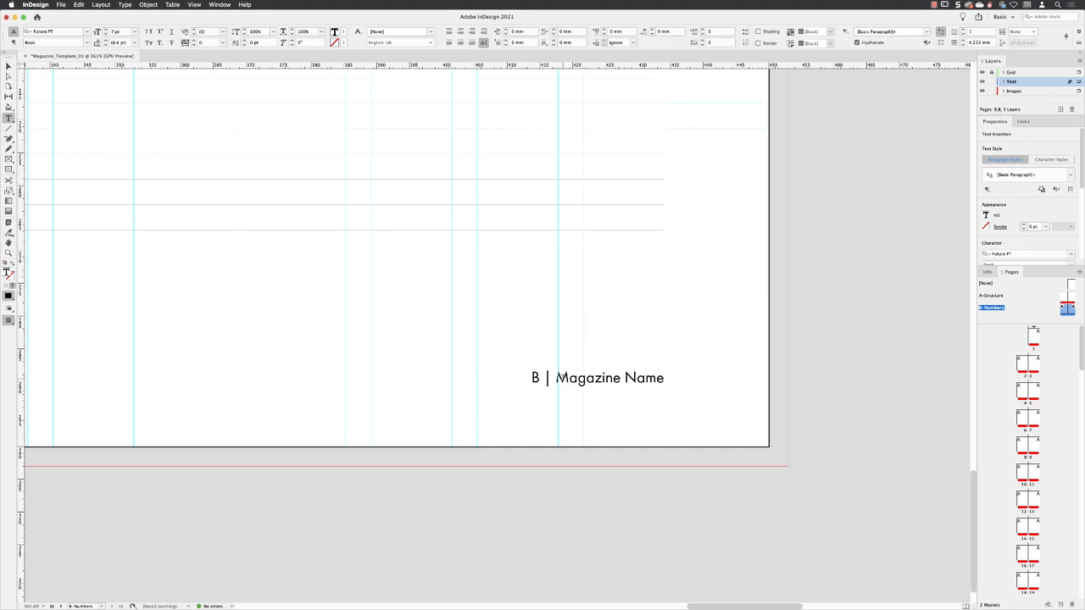
{"action": "mouse_move", "coordinate": [484, 44]}
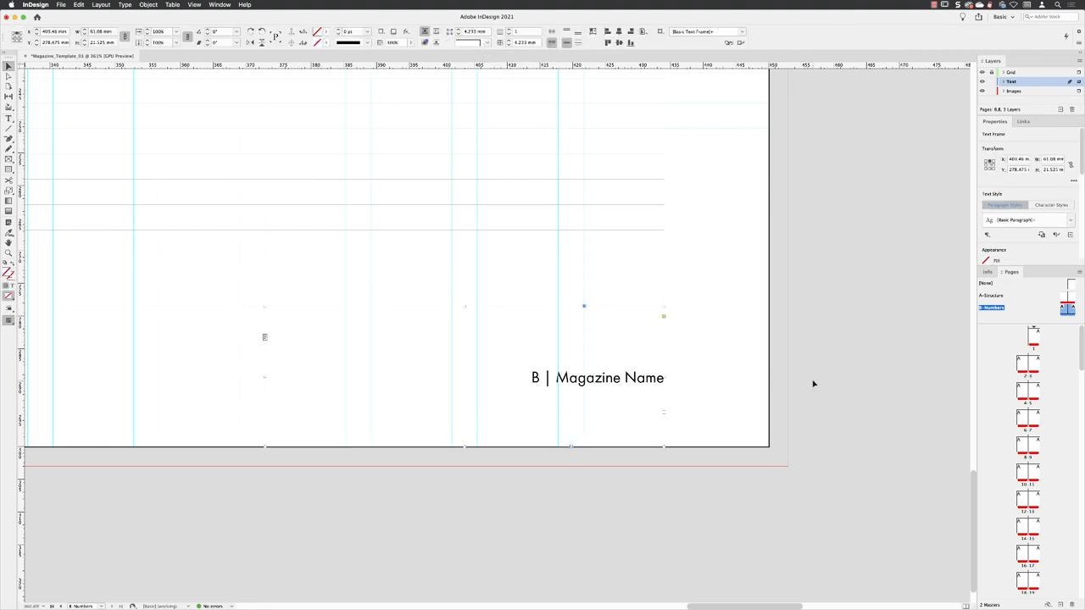
Fit the whole pages 2–3 spread in the window via the View menu
{"action": "left_click", "coordinate": [194, 5]}
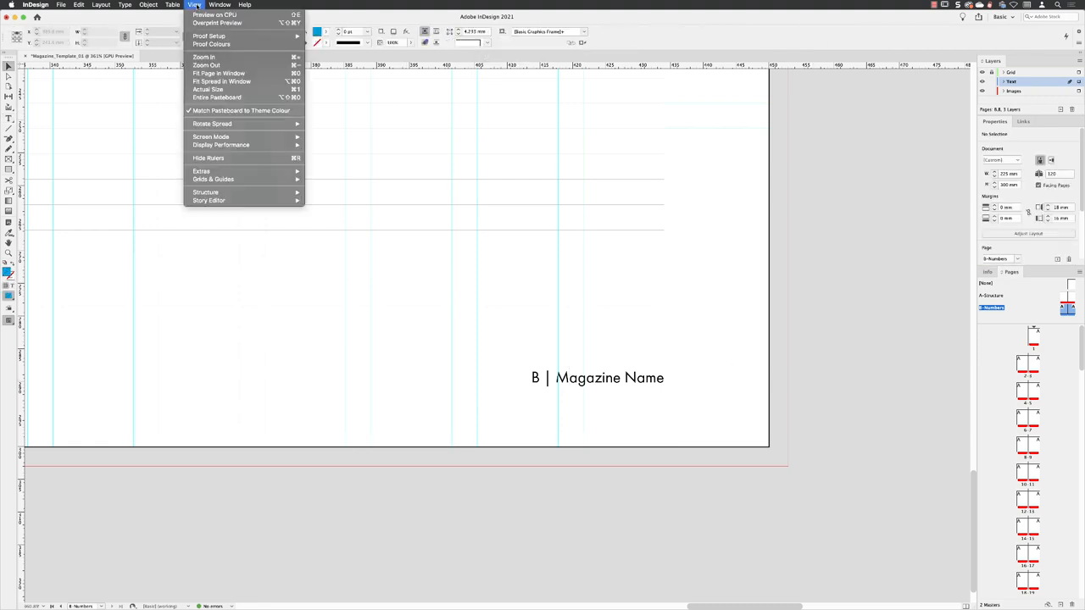
{"action": "left_click", "coordinate": [219, 82]}
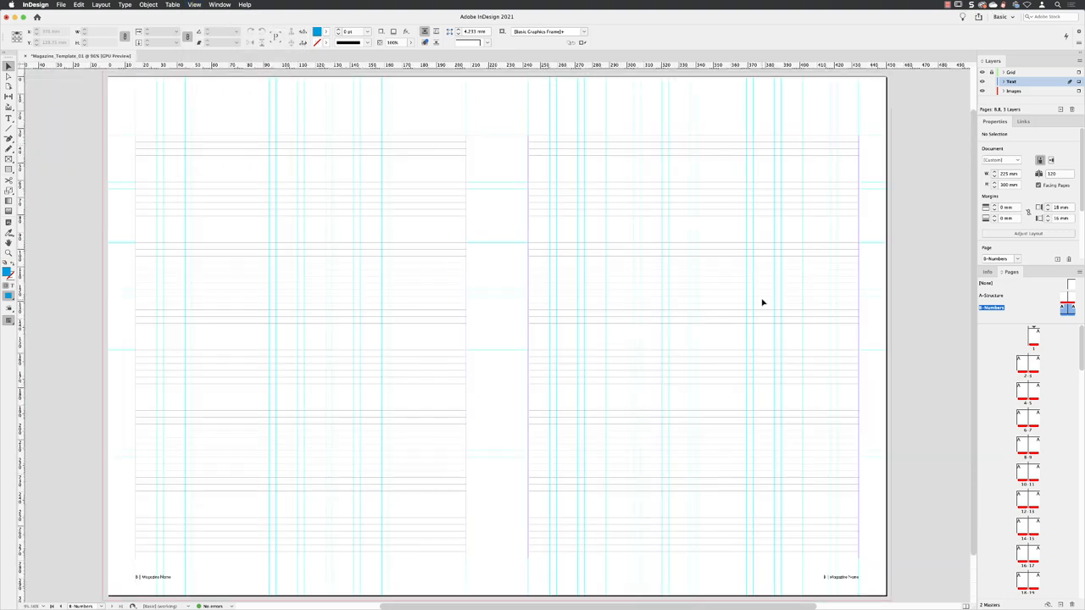
{"action": "mouse_move", "coordinate": [920, 397]}
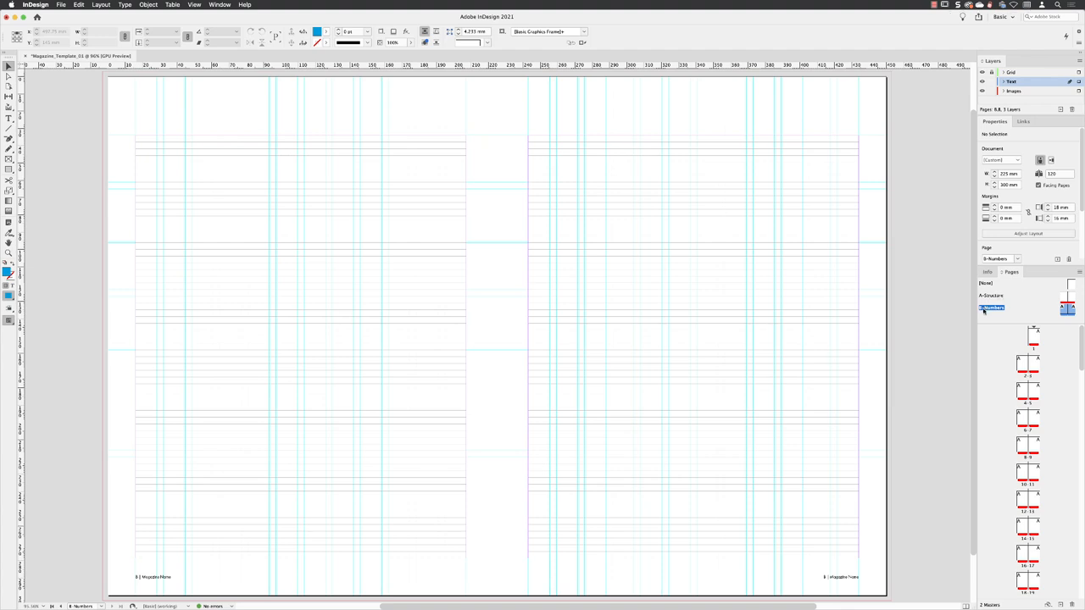
{"action": "mouse_move", "coordinate": [997, 312]}
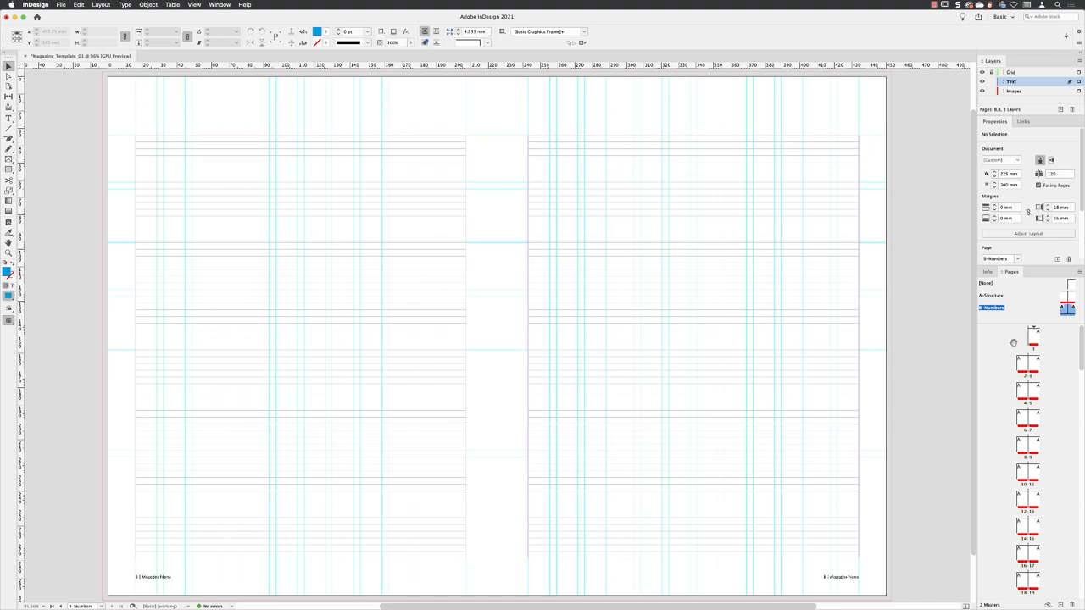
{"action": "mouse_move", "coordinate": [1027, 380]}
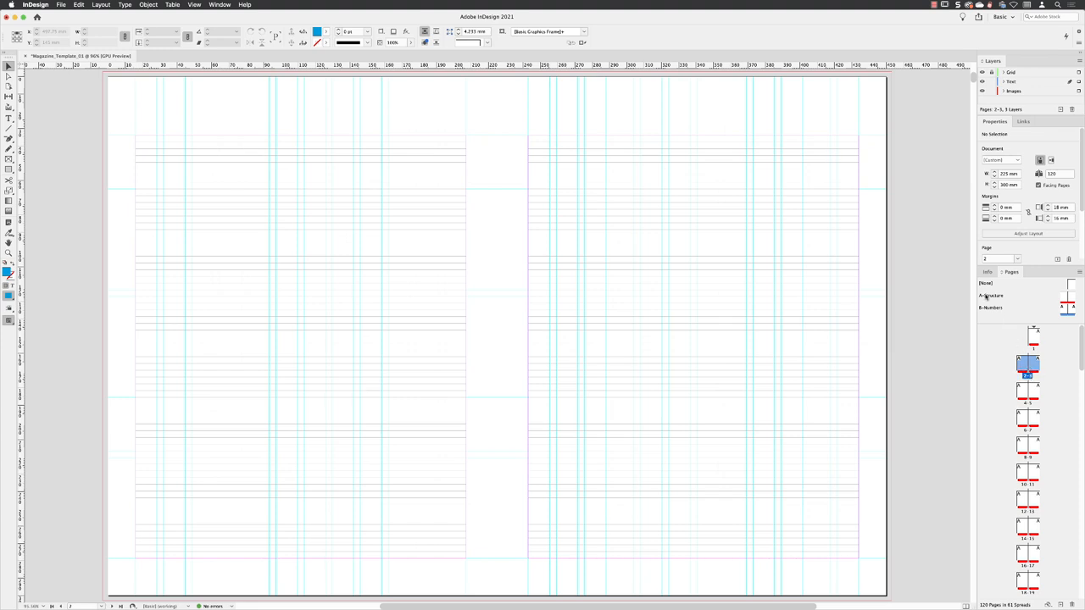
{"action": "mouse_move", "coordinate": [982, 309]}
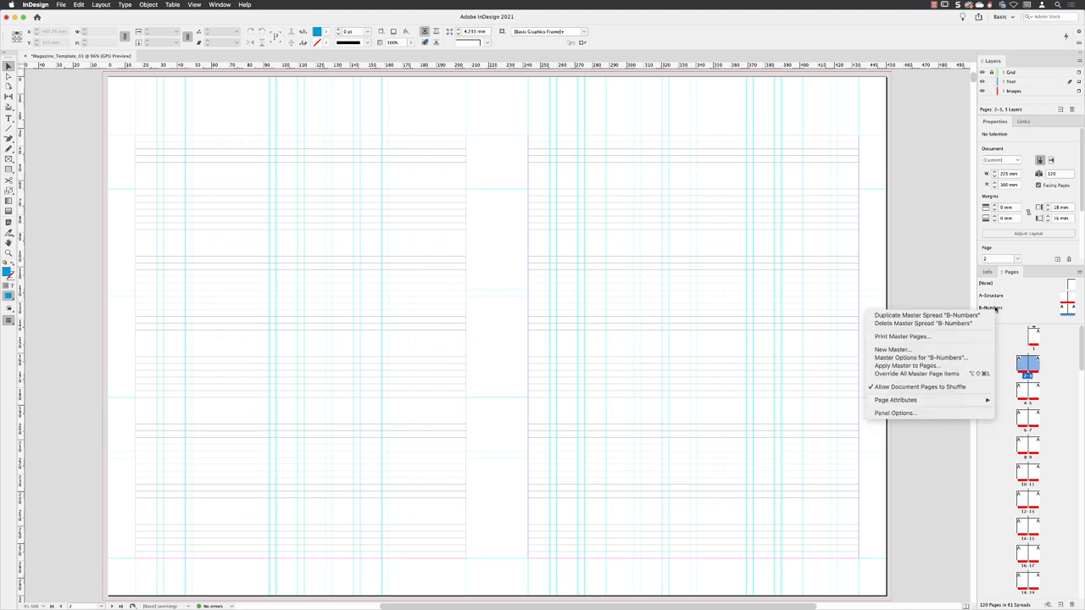
{"action": "mouse_move", "coordinate": [908, 367]}
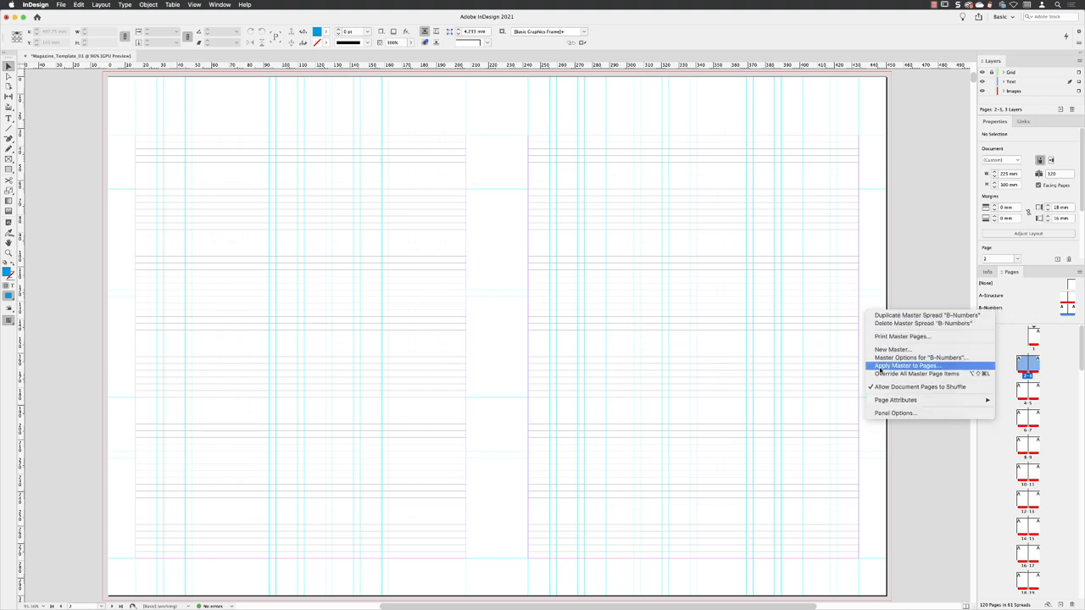
{"action": "mouse_move", "coordinate": [929, 370]}
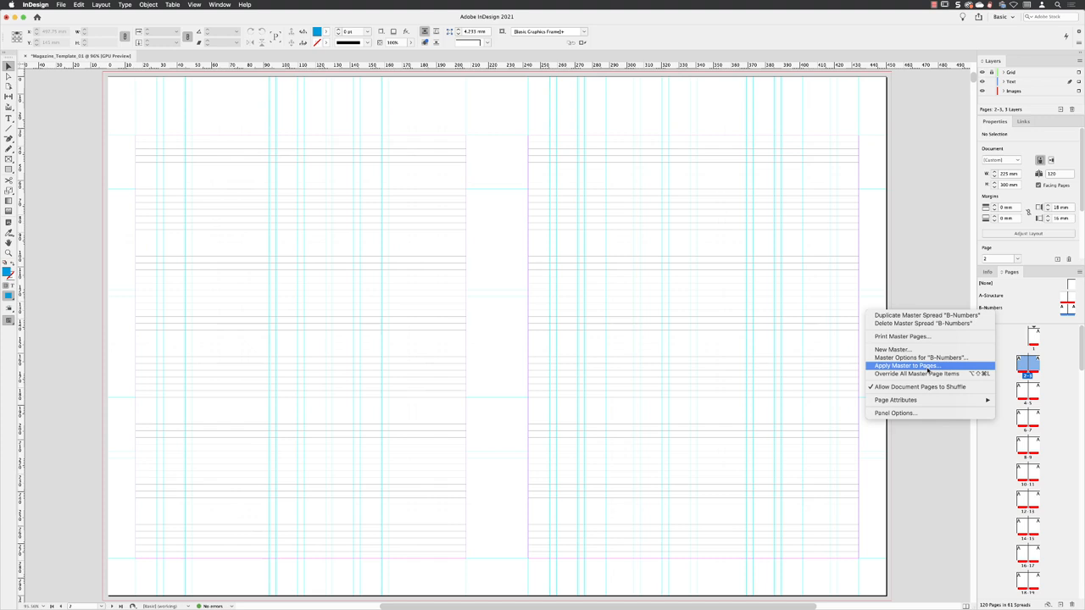
Apply the B-Numbers master to pages 2-3 through Apply Master to Pages
{"action": "left_click", "coordinate": [906, 366]}
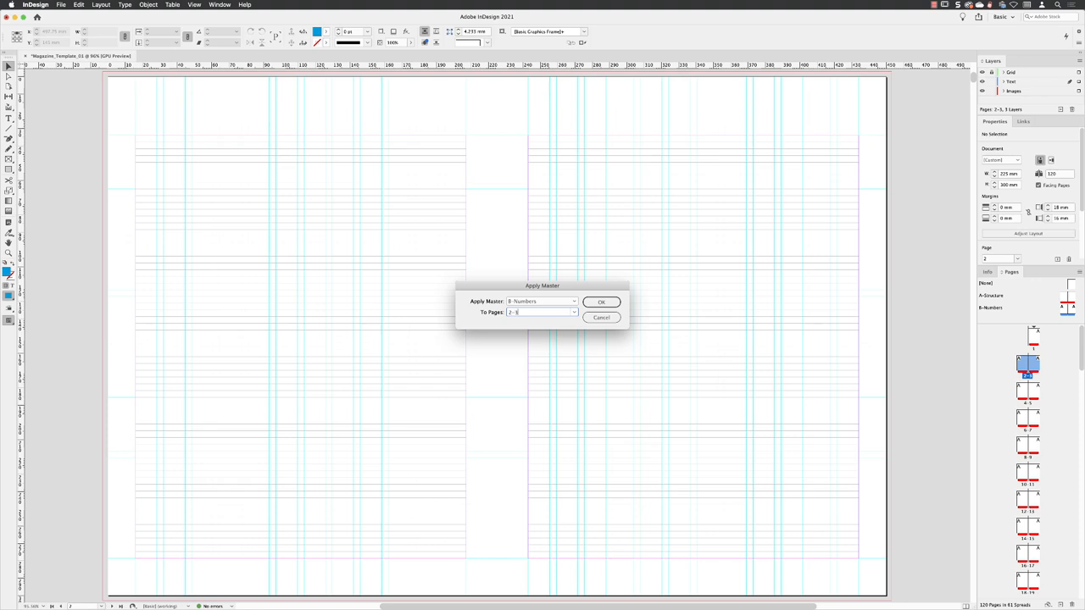
{"action": "left_click", "coordinate": [602, 302]}
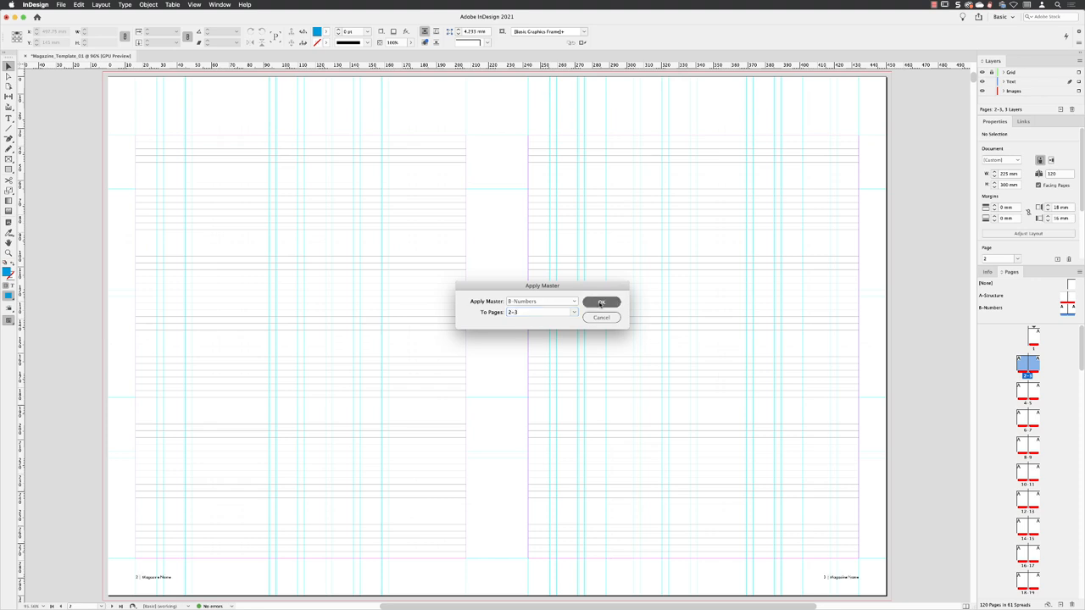
{"action": "left_click", "coordinate": [602, 301]}
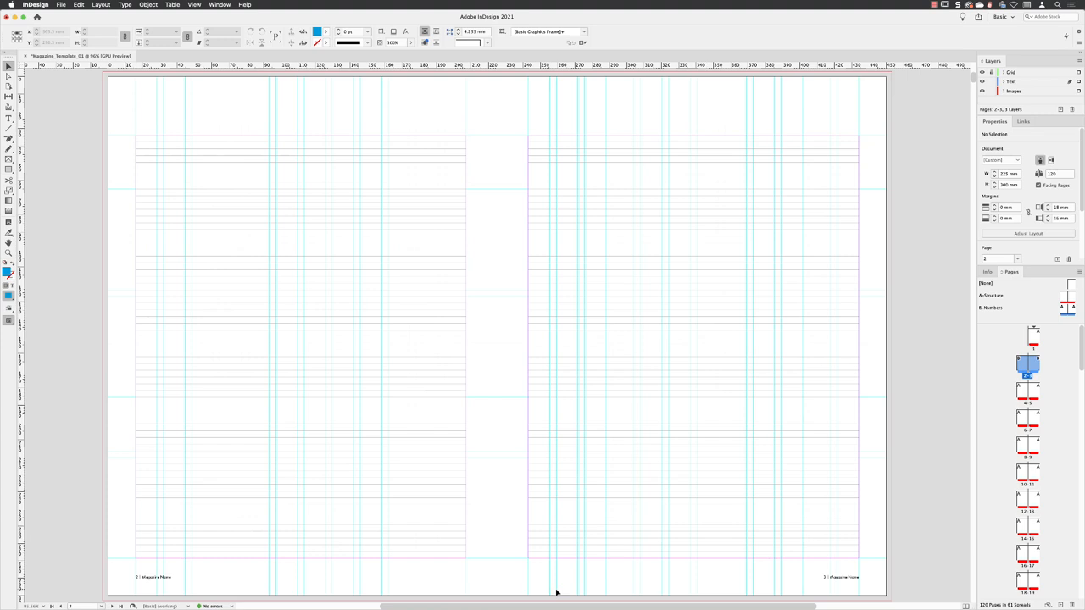
{"action": "mouse_move", "coordinate": [774, 573]}
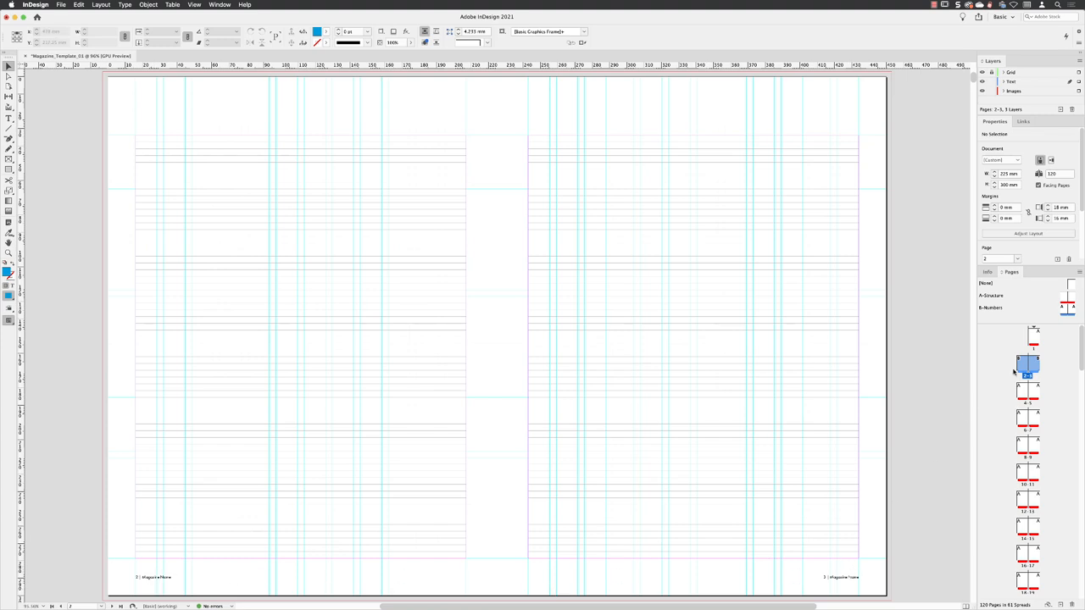
{"action": "mouse_move", "coordinate": [1026, 372]}
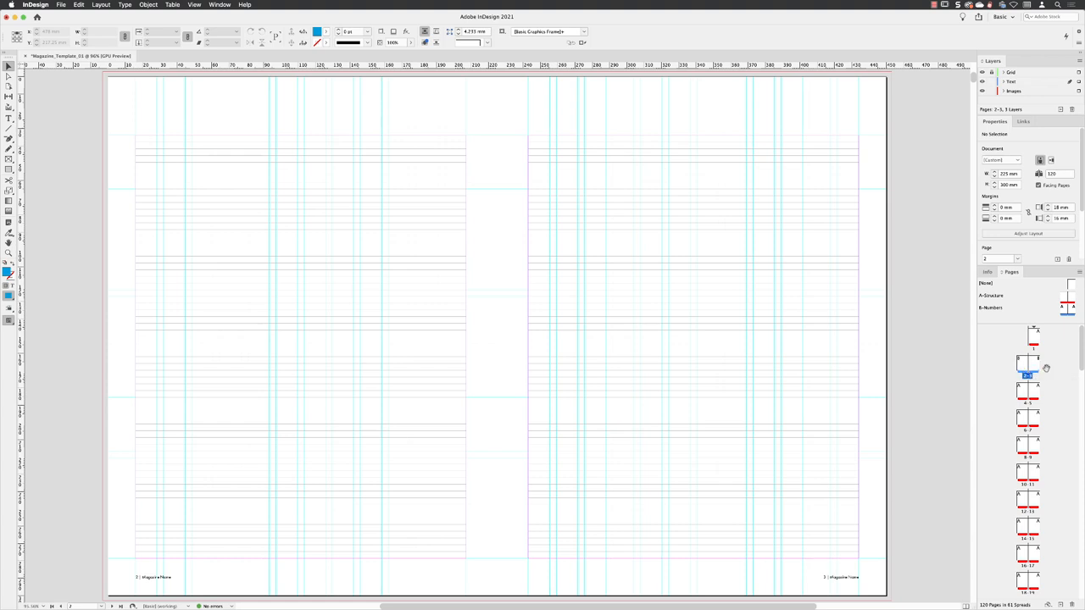
{"action": "mouse_move", "coordinate": [817, 553]}
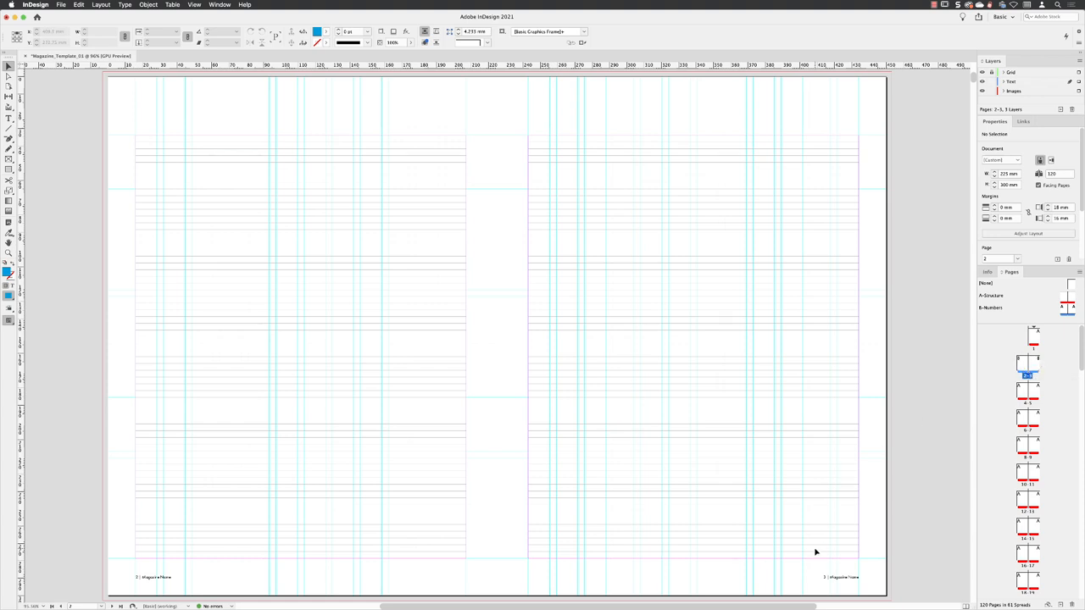
{"action": "mouse_move", "coordinate": [826, 580]}
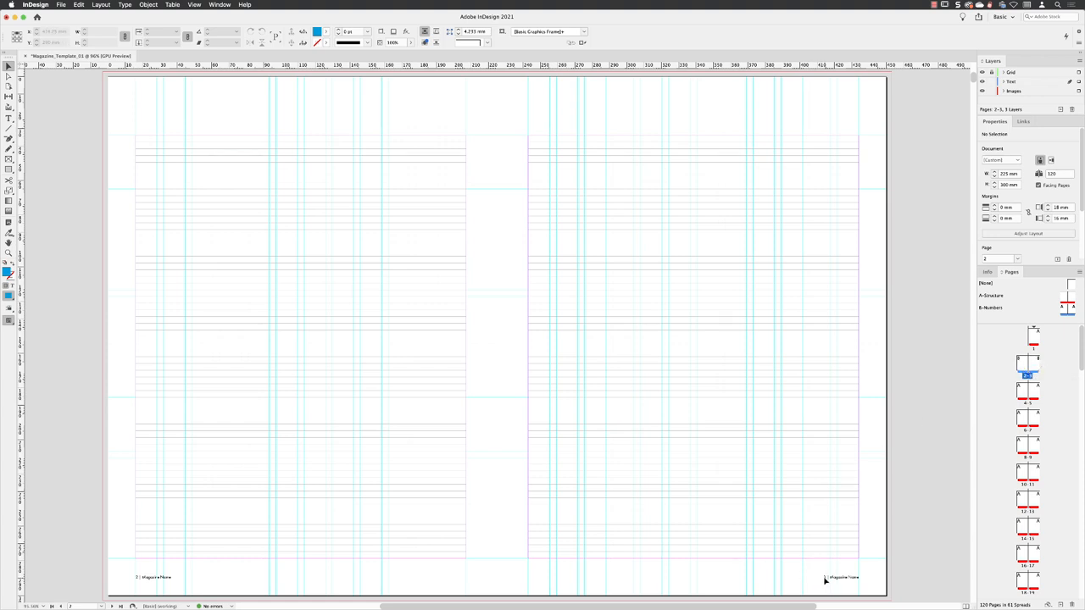
{"action": "mouse_move", "coordinate": [860, 580]}
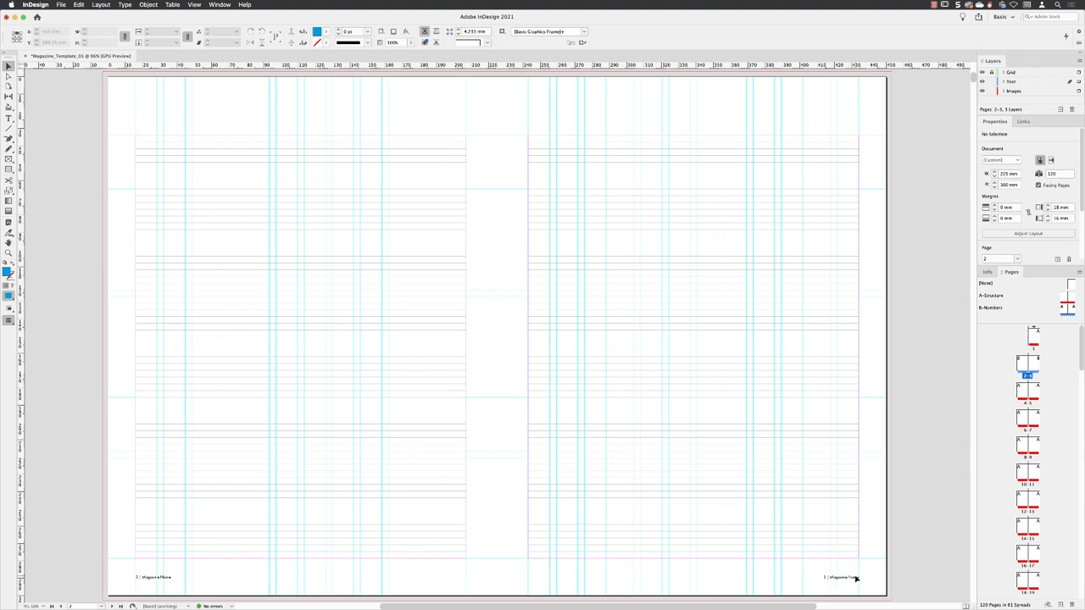
{"action": "mouse_move", "coordinate": [848, 580]}
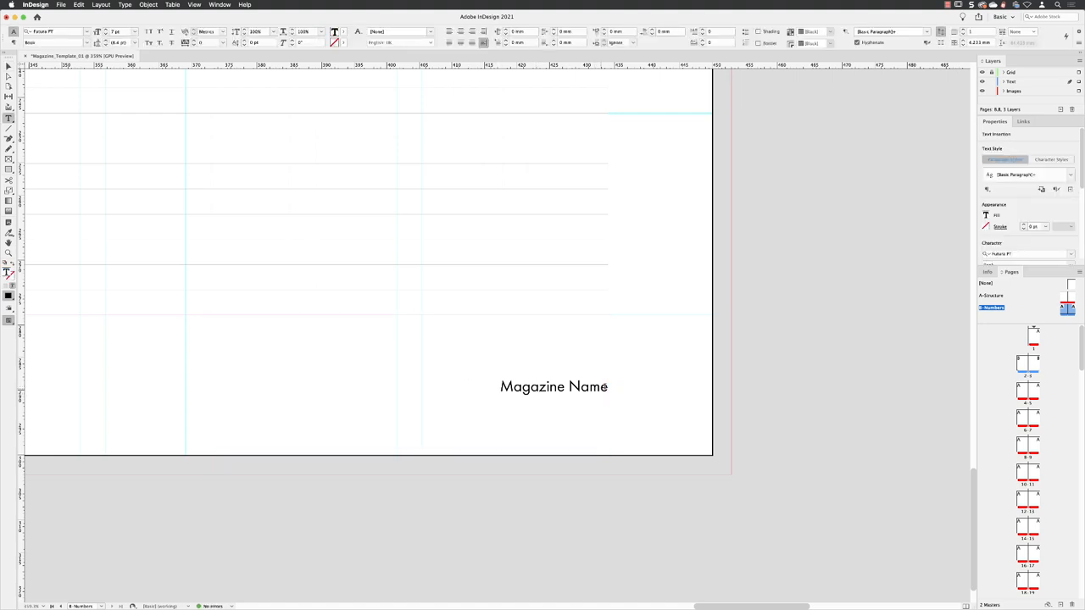
Reorder the right footer so the page number marker follows 'Magazine Name |'
{"action": "type", "text": "B"}
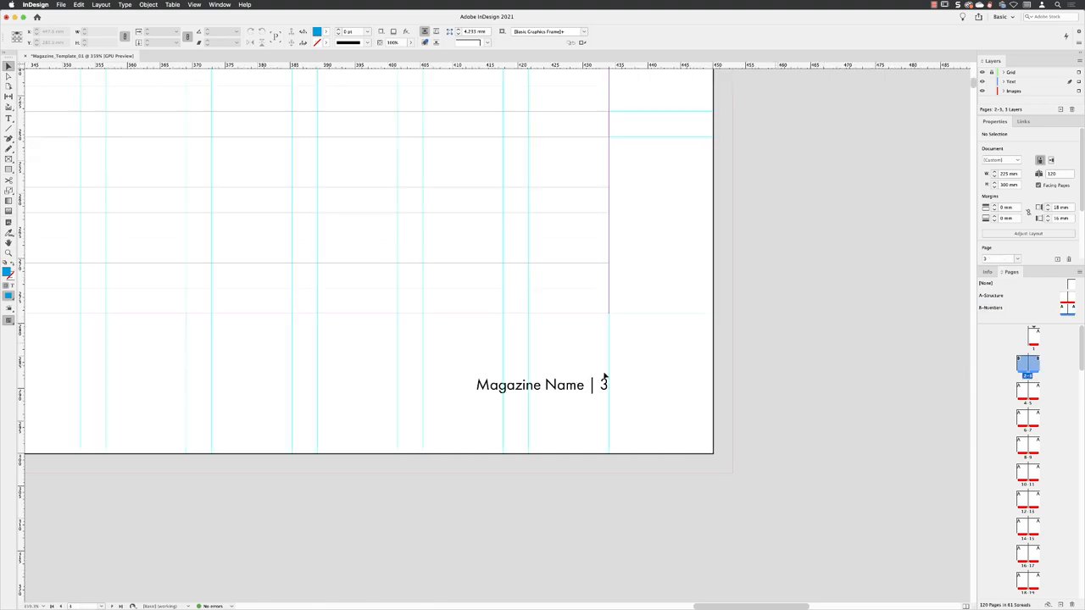
Fit the pages 2–3 spread in the window to check the mirrored page-number footers
{"action": "left_click", "coordinate": [194, 3]}
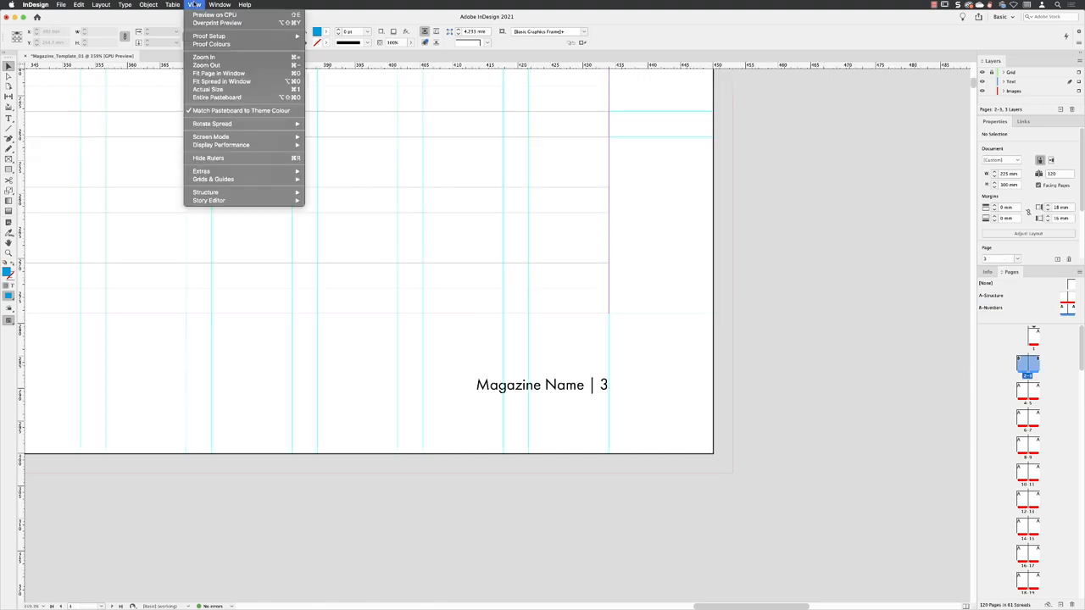
{"action": "left_click", "coordinate": [219, 72]}
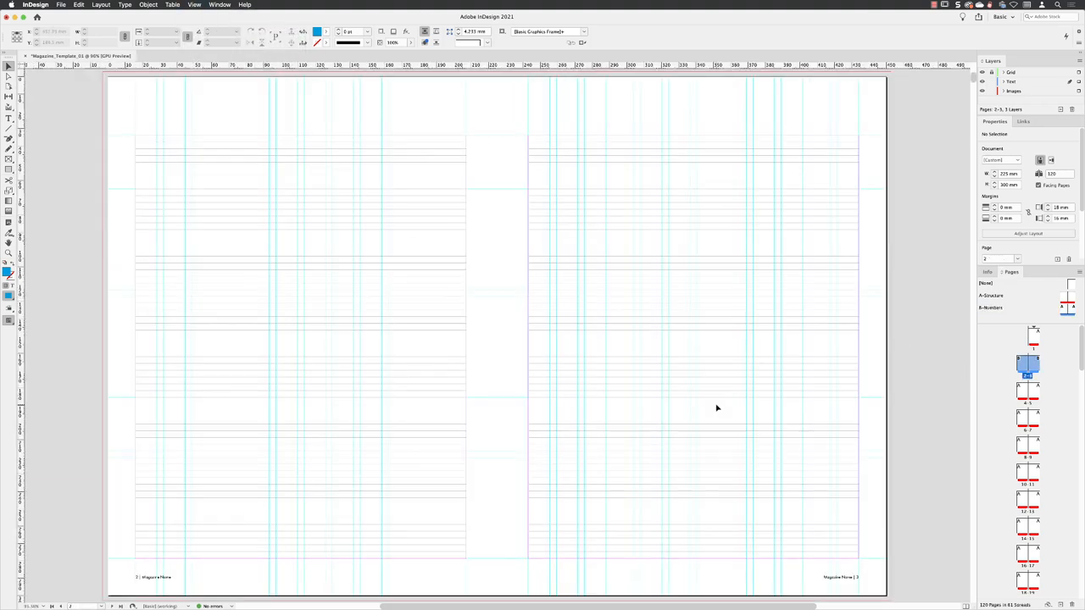